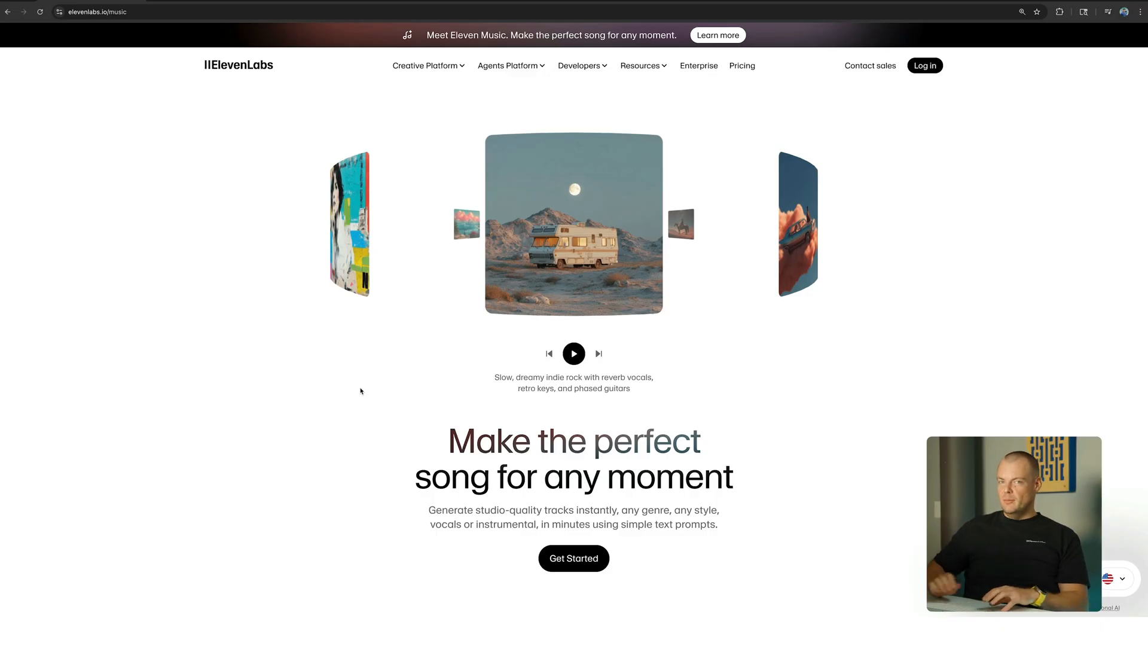
mouse_move(574, 354)
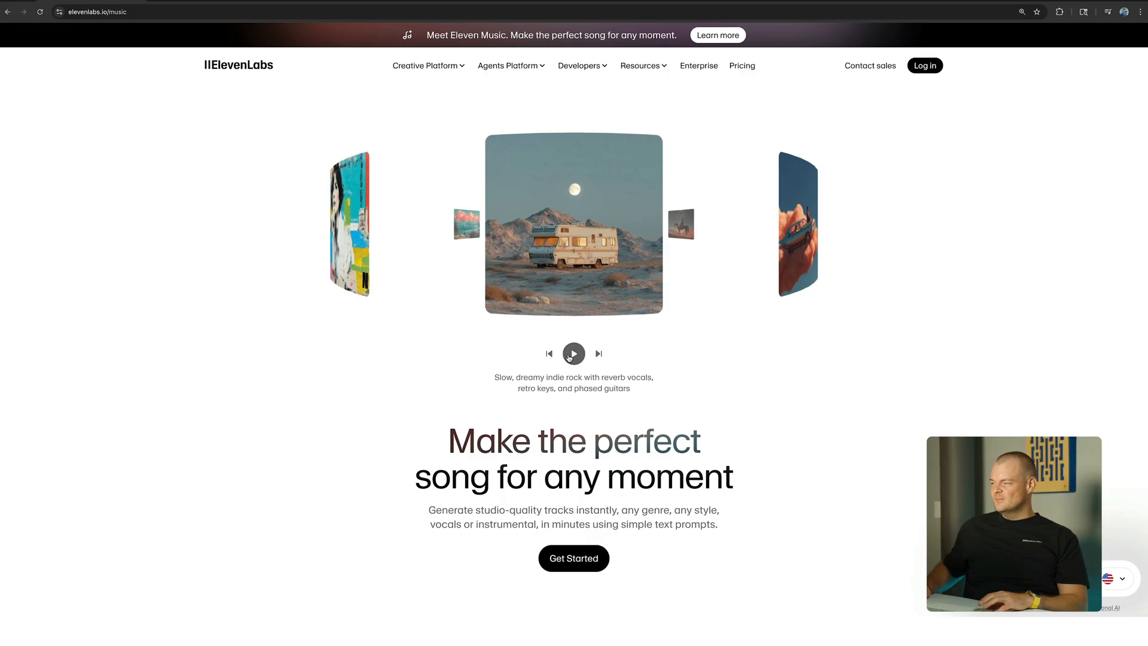
- Play the featured indie rock sample track on the Eleven Music page
click(572, 354)
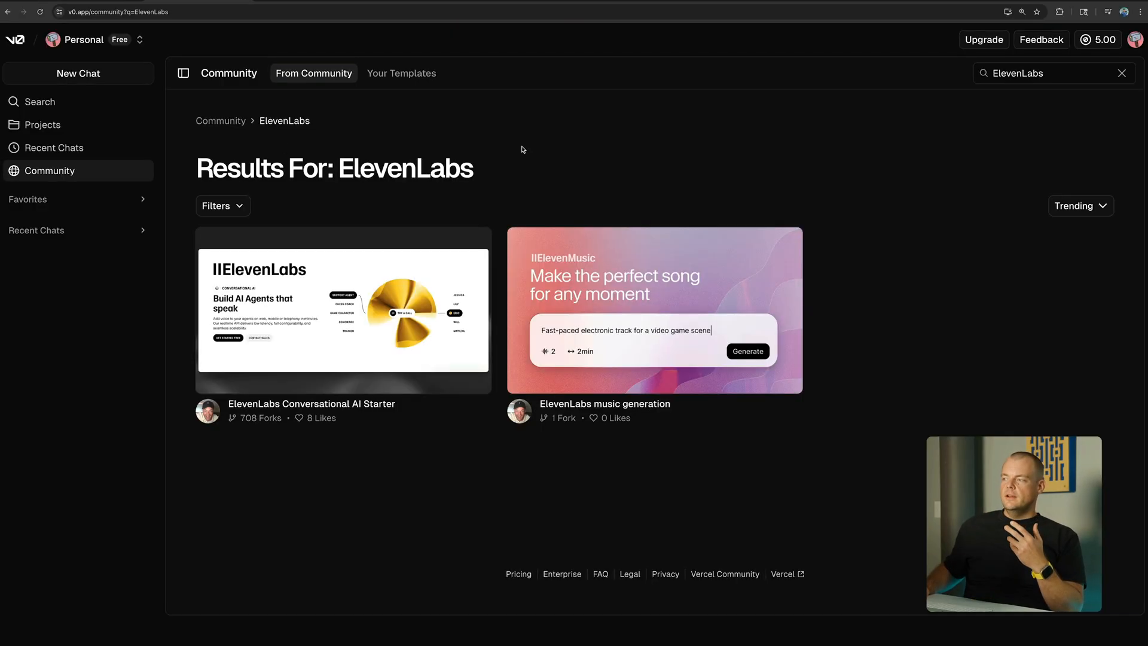
mouse_move(595, 171)
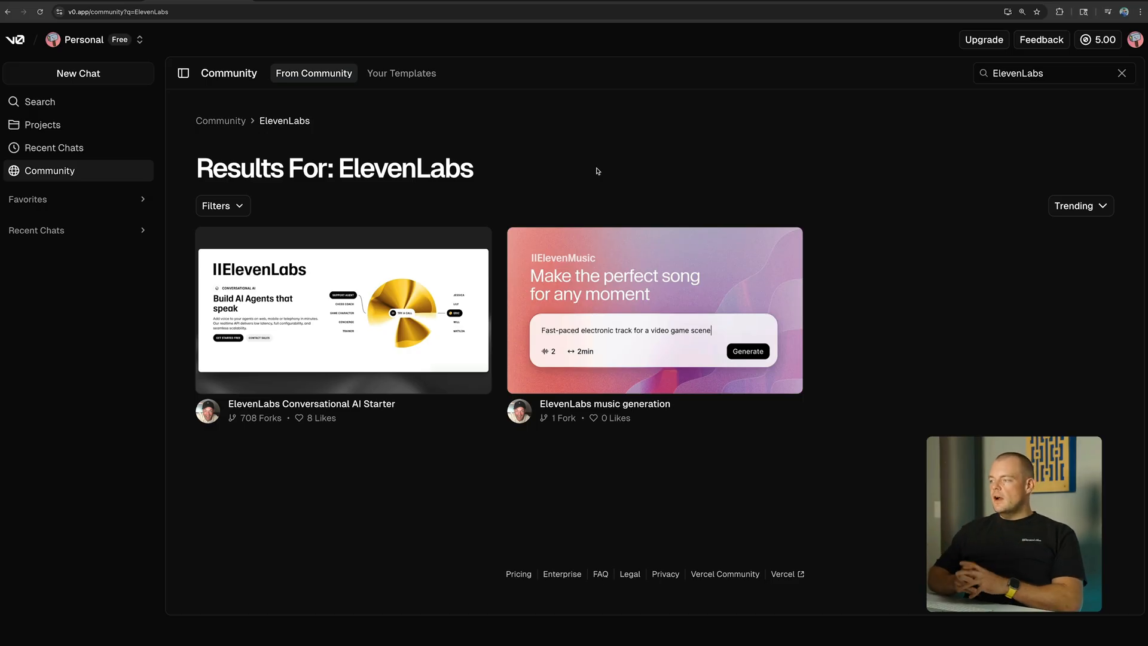
mouse_move(651, 303)
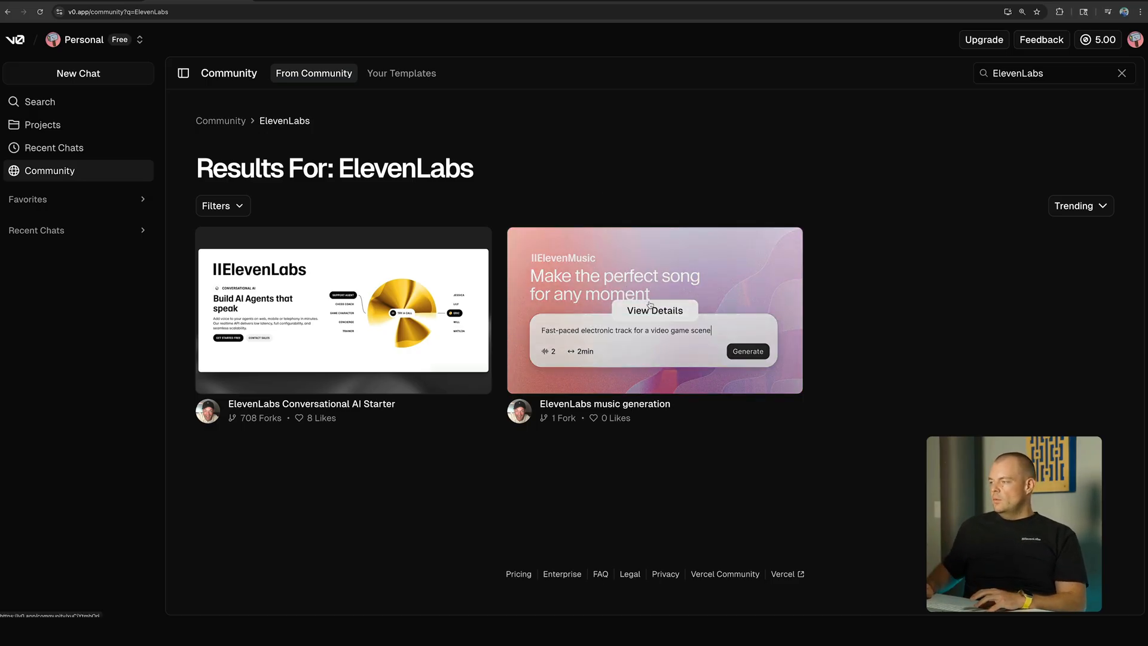
- Open the ElevenLabs music generation community template as a new v0 chat
click(654, 309)
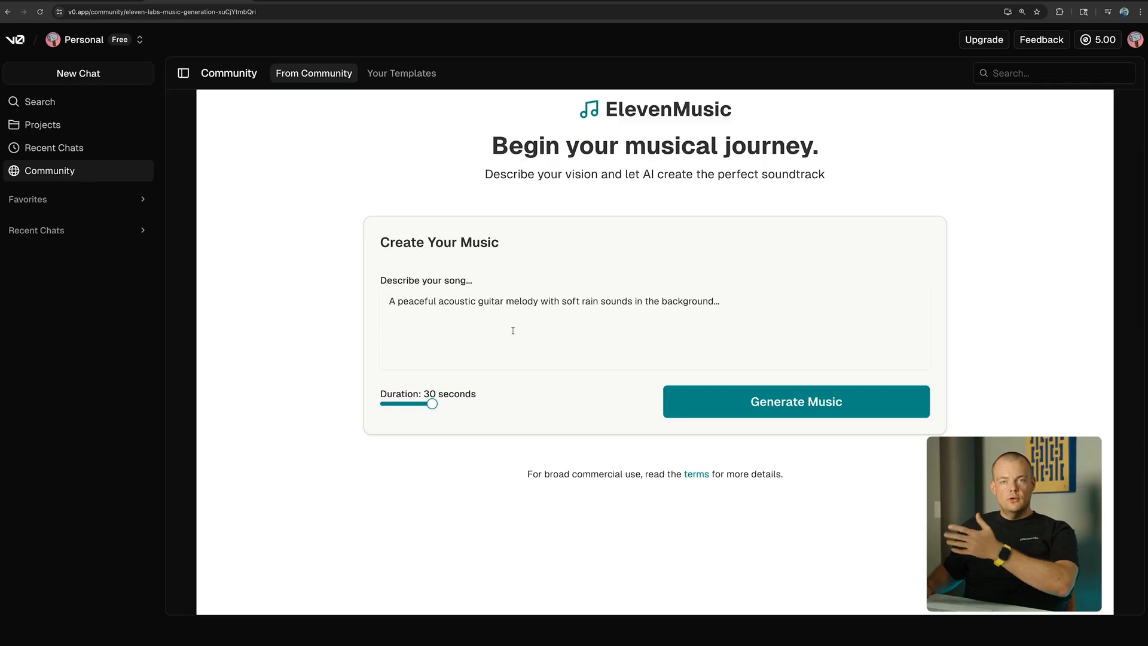
mouse_move(637, 224)
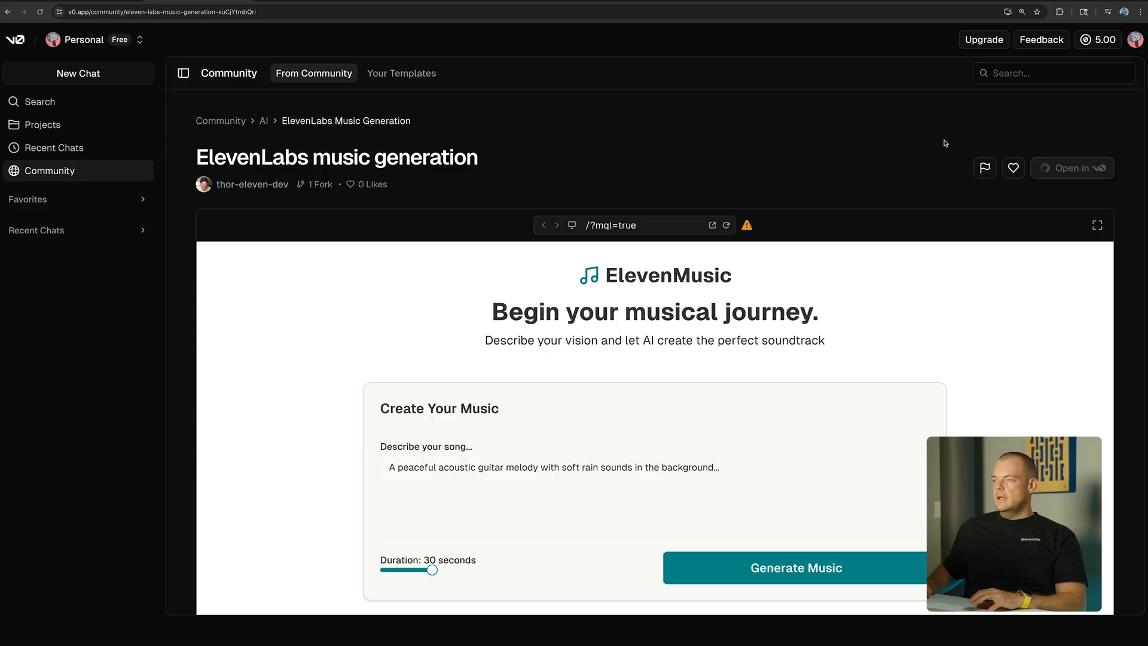
click(1072, 168)
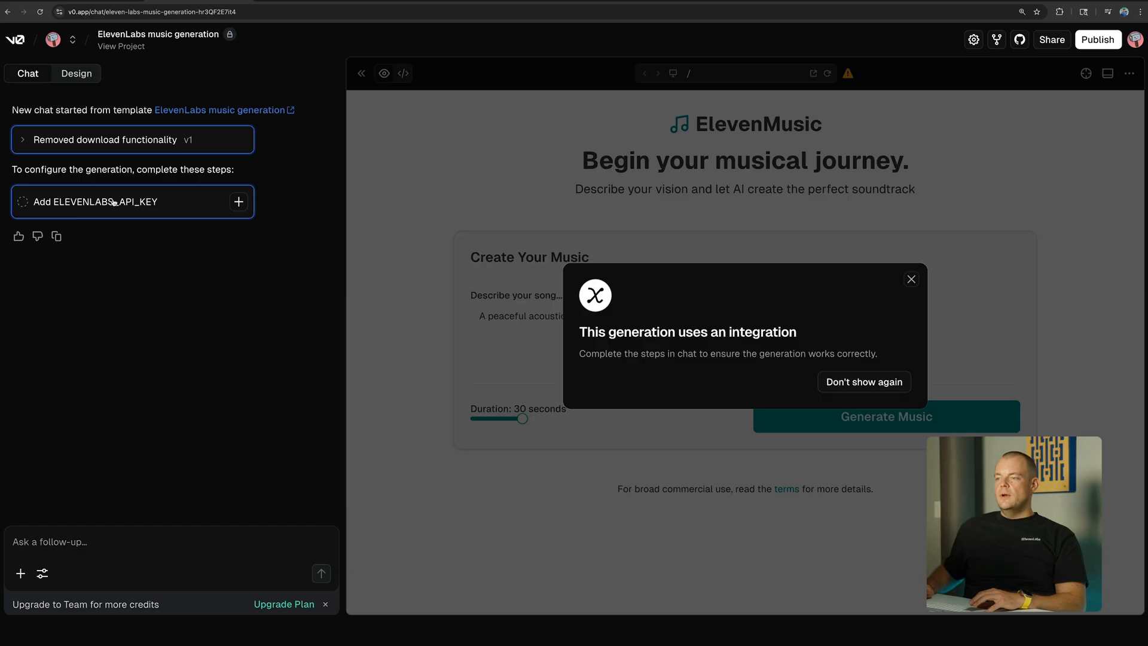
mouse_move(132, 202)
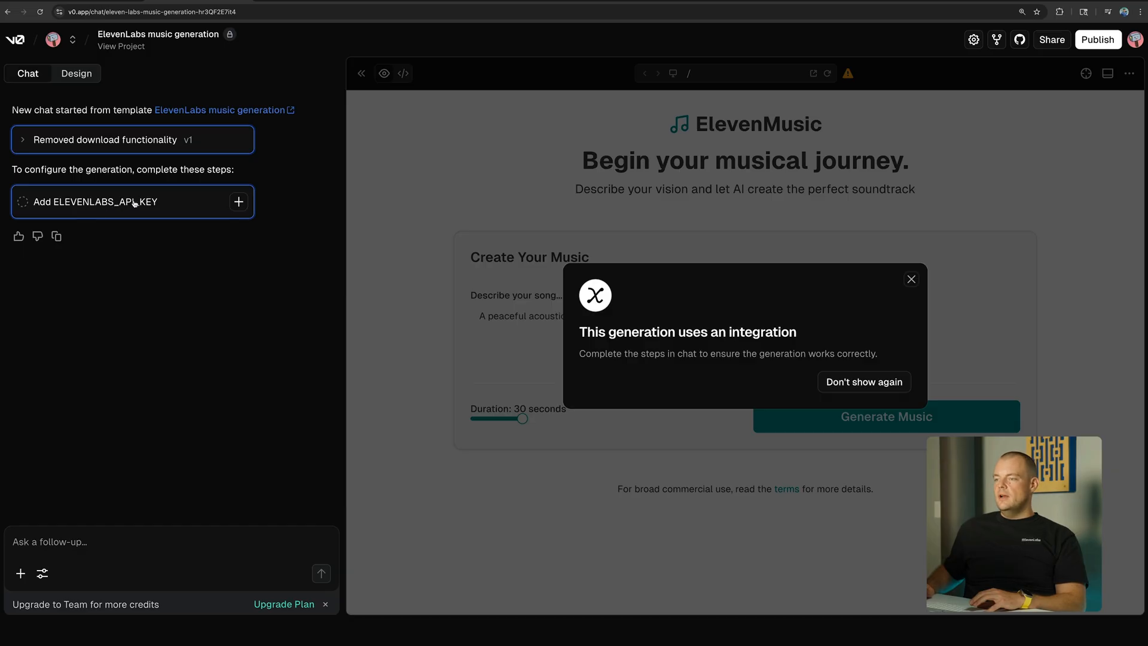
mouse_move(237, 201)
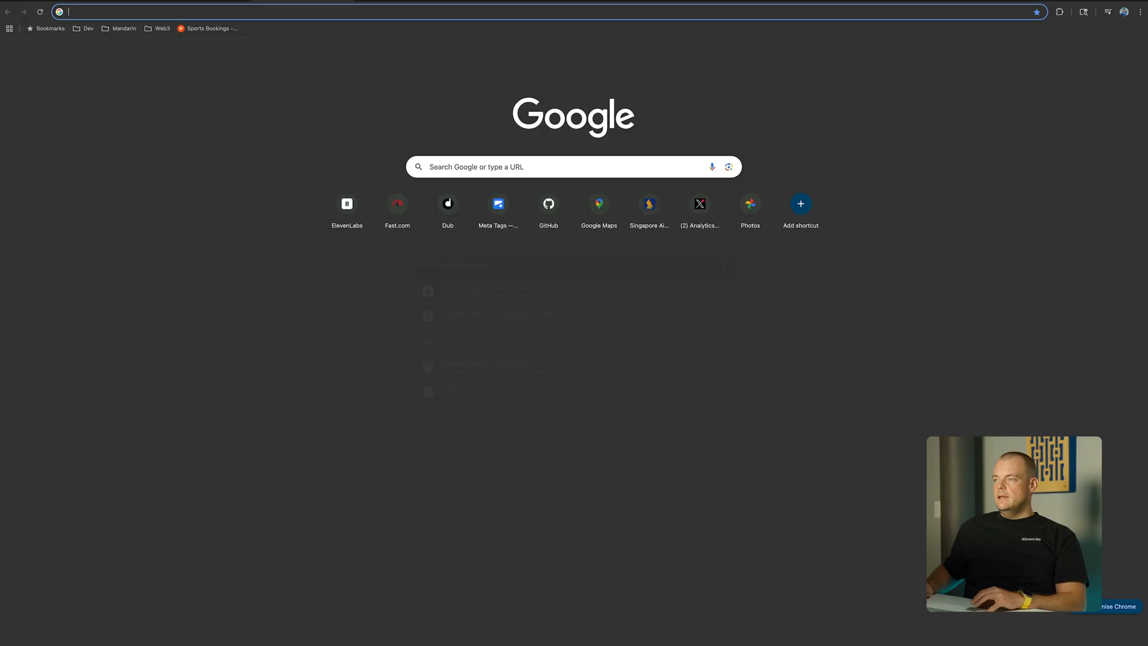
- Sign in to ElevenLabs and show the Developers API Keys list
click(347, 203)
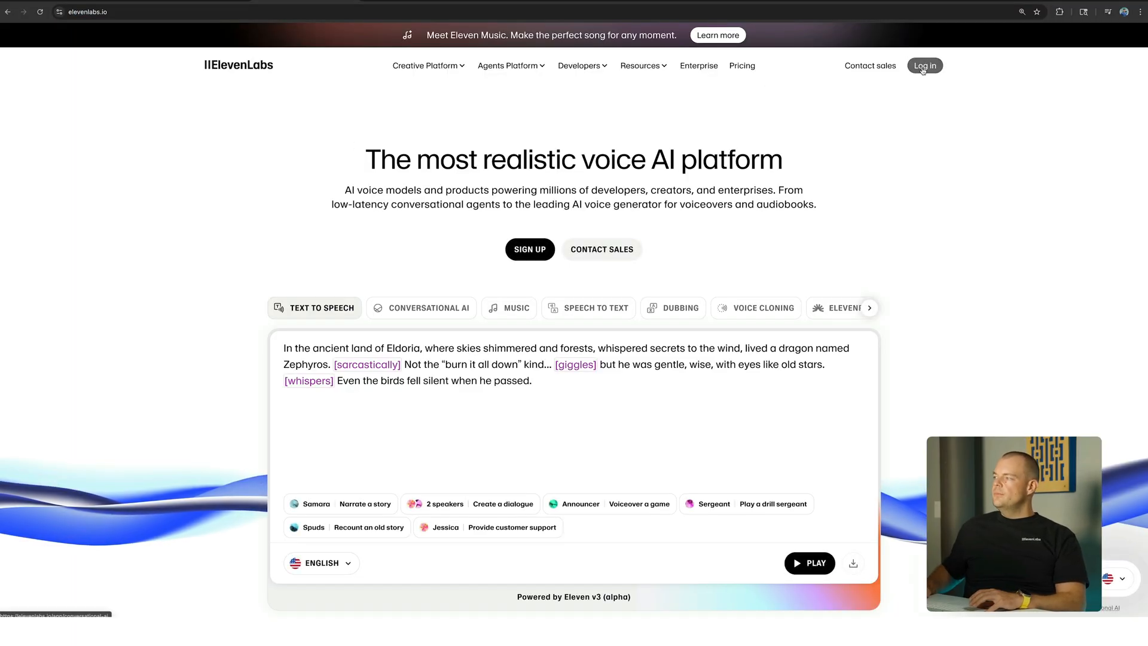
click(925, 65)
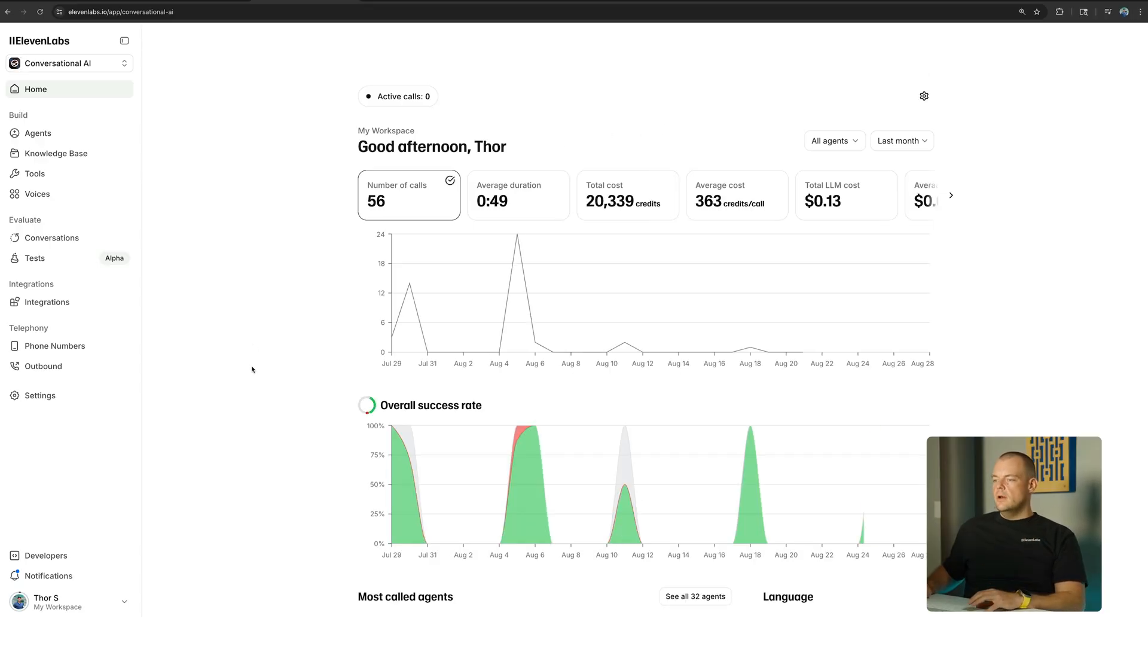
click(45, 555)
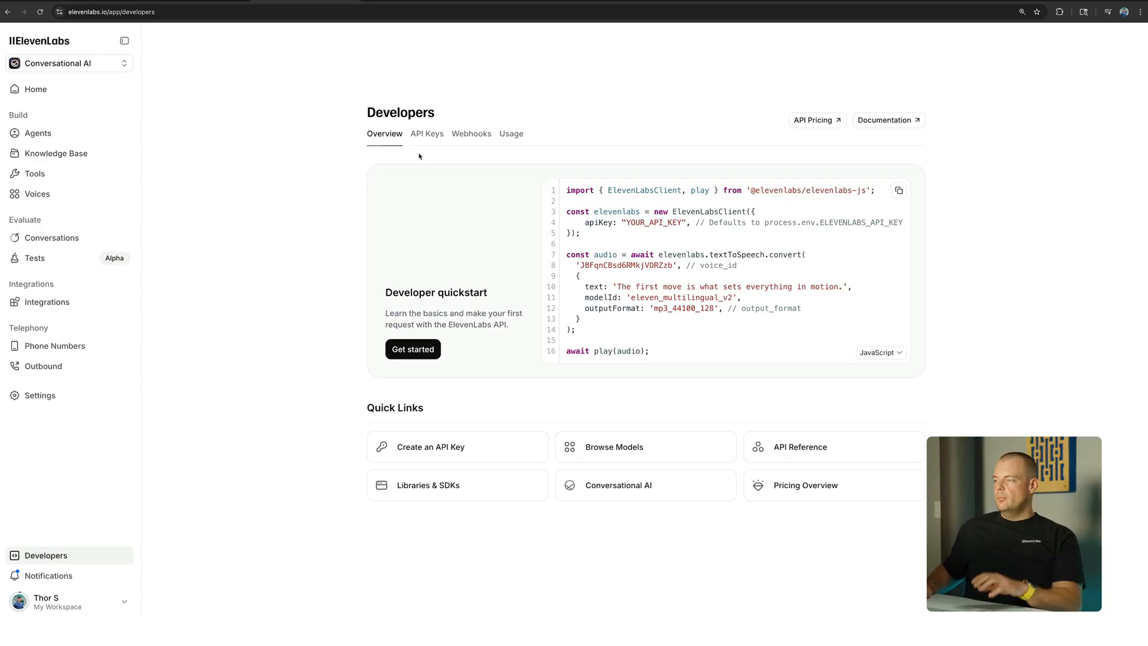
click(425, 132)
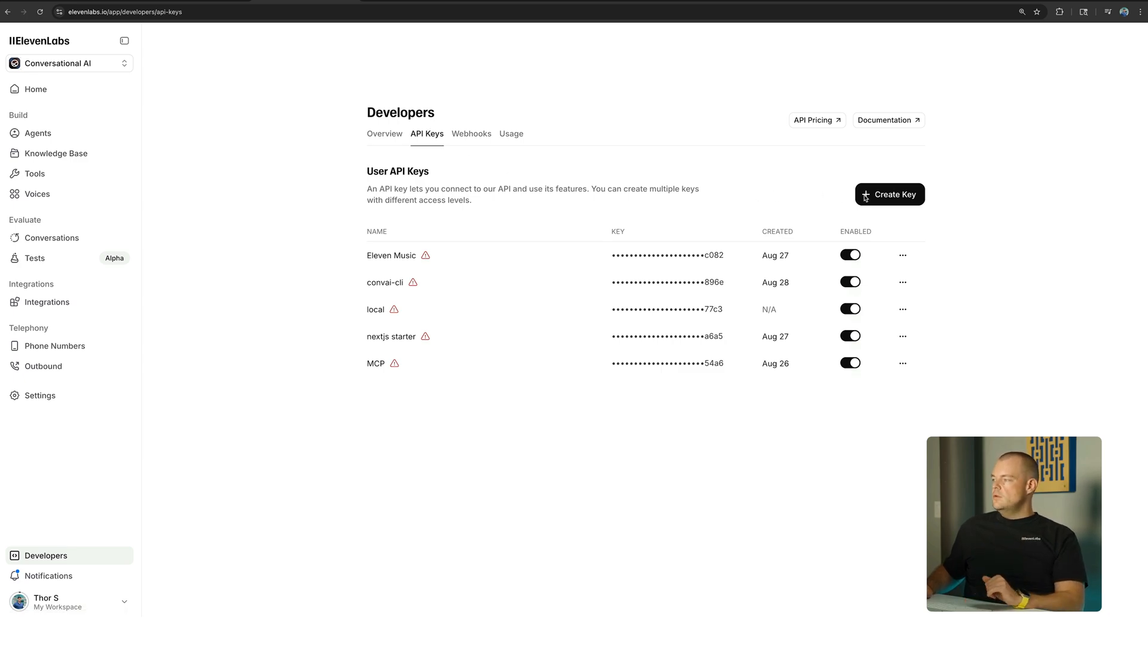
- Start a new restricted API key, adjusting its limits and permissions in the creation form
click(889, 194)
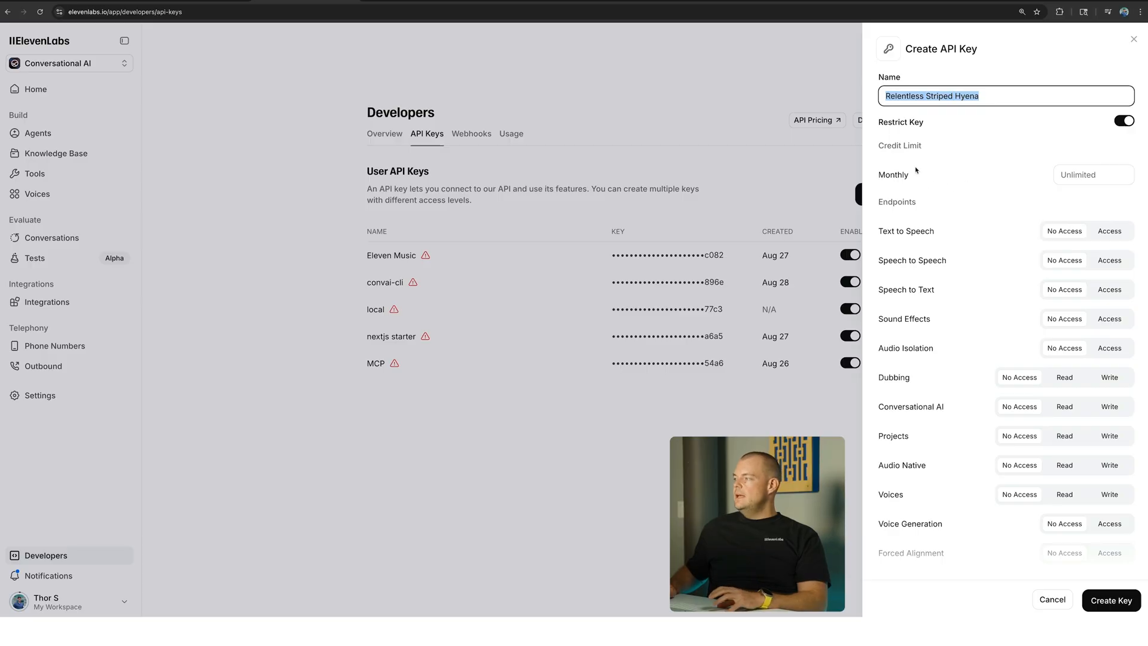
mouse_move(970, 158)
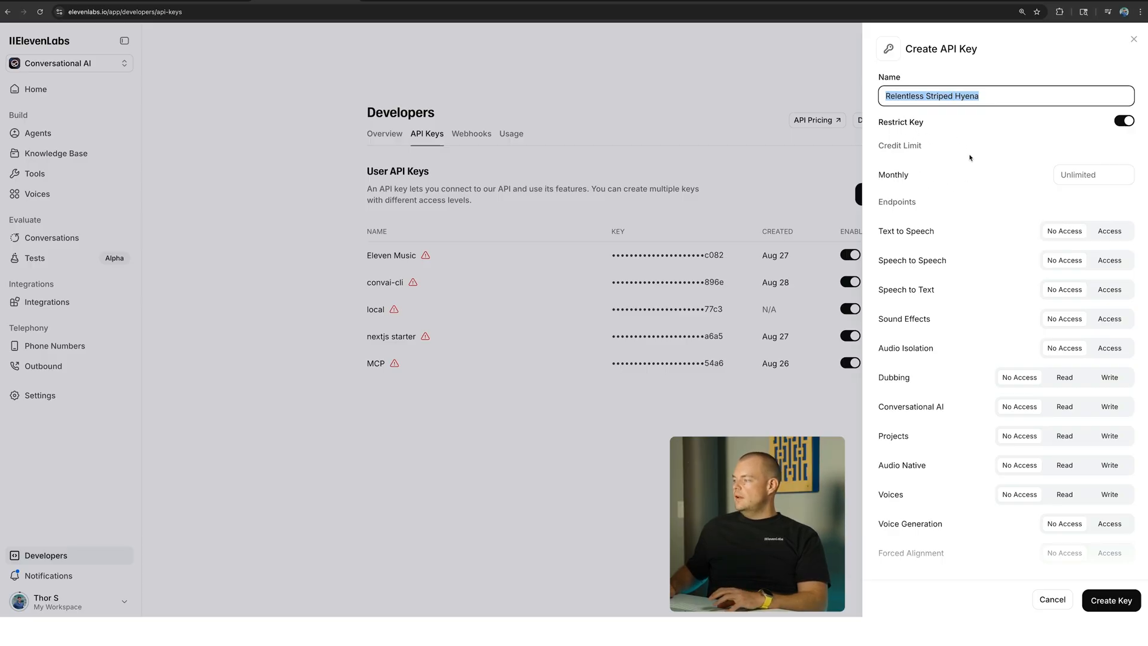
scroll(down, 3)
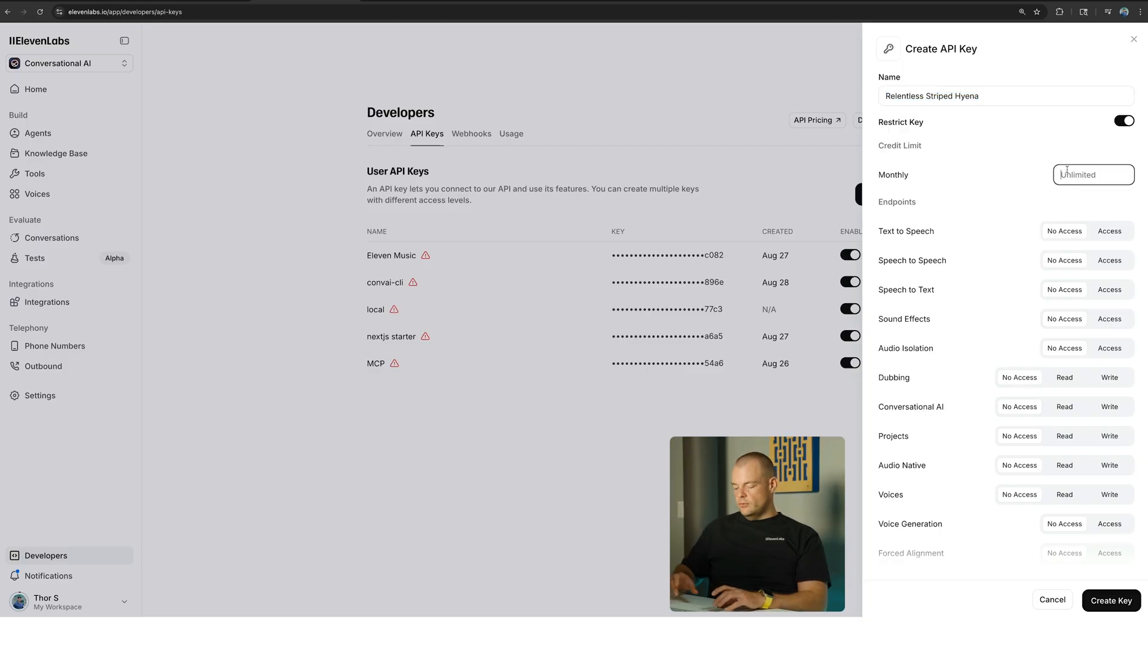
text(100000)
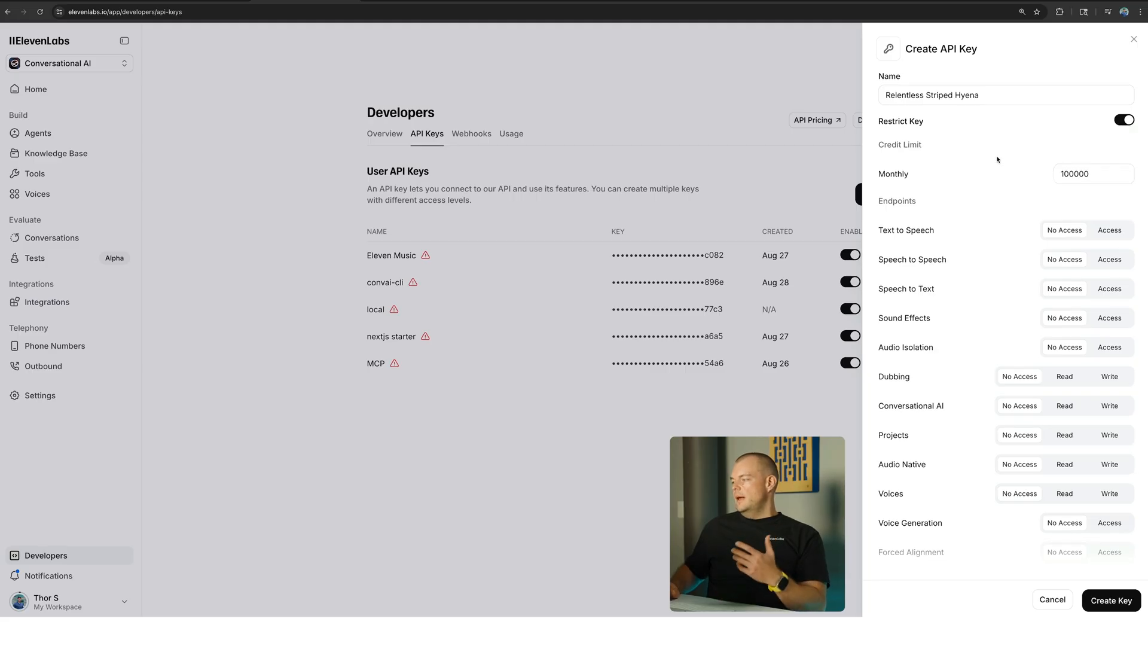
scroll(down, 3)
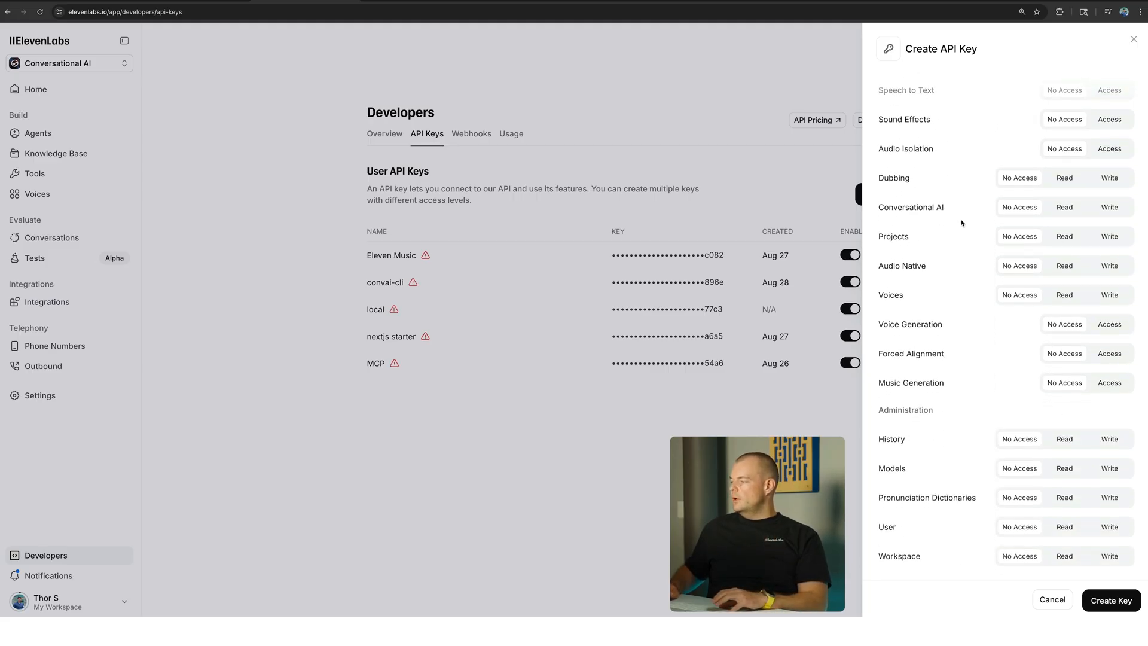
double_click(910, 383)
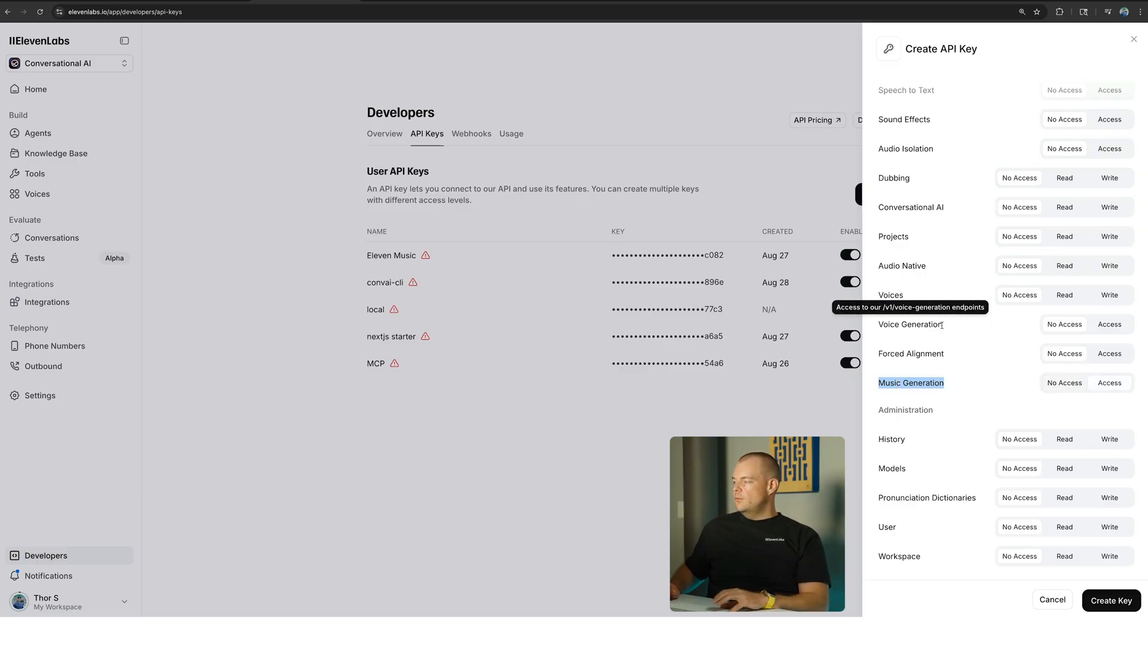
scroll(up, 3)
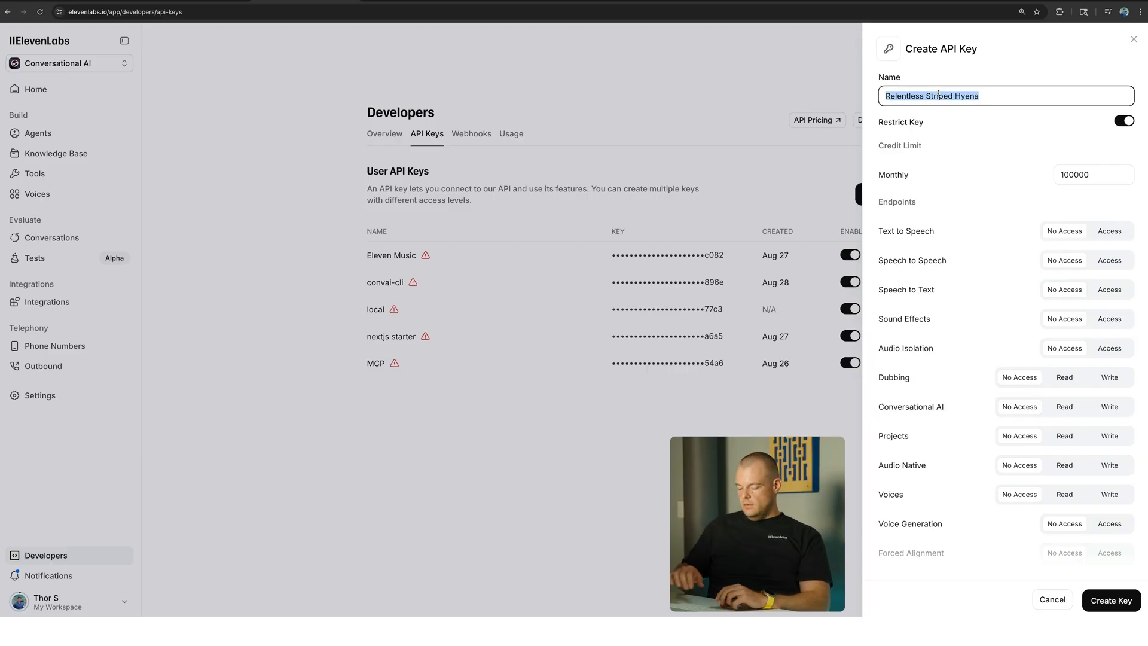
- Name the key 'v0 Music streaming app' and create it
text(v0 M)
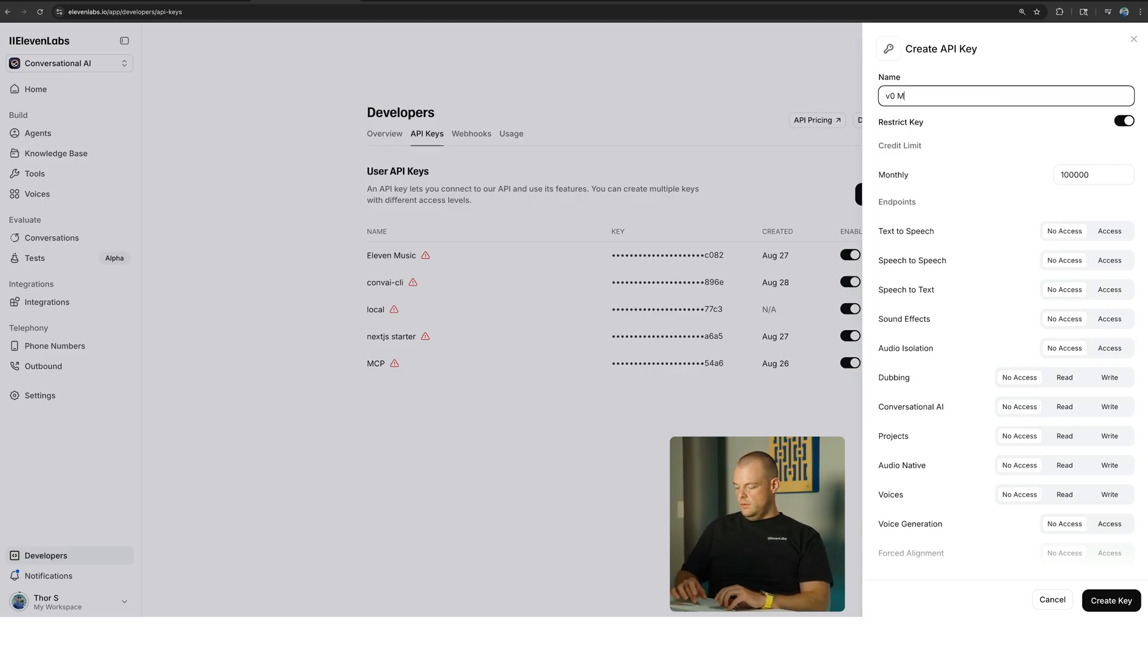
text(usic strea)
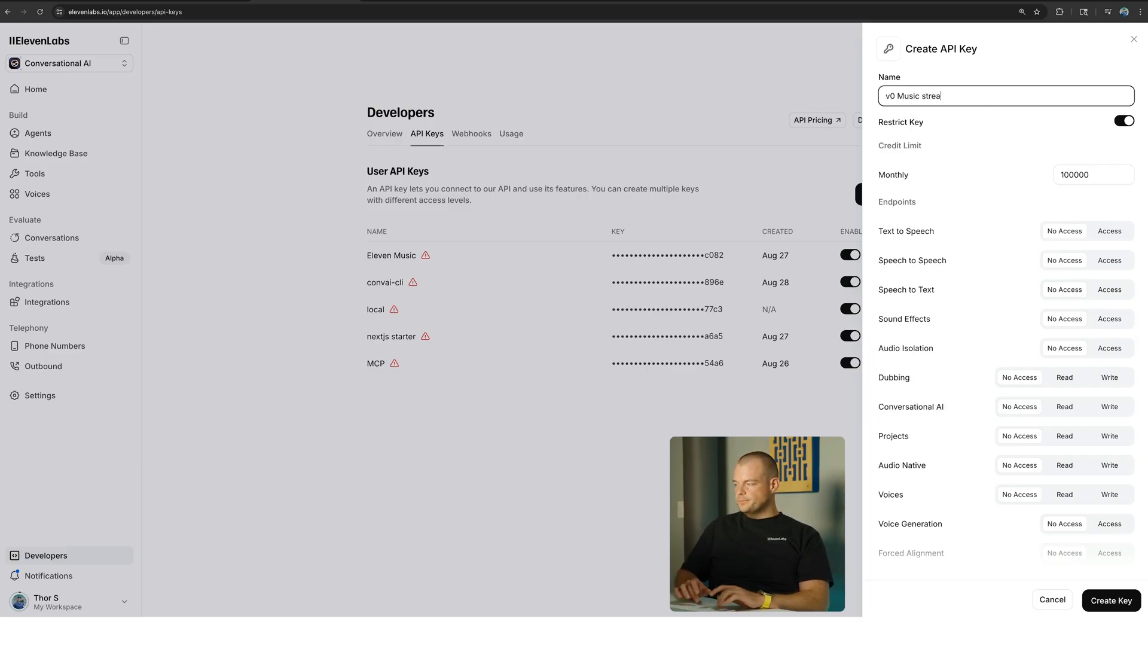
text(ming app)
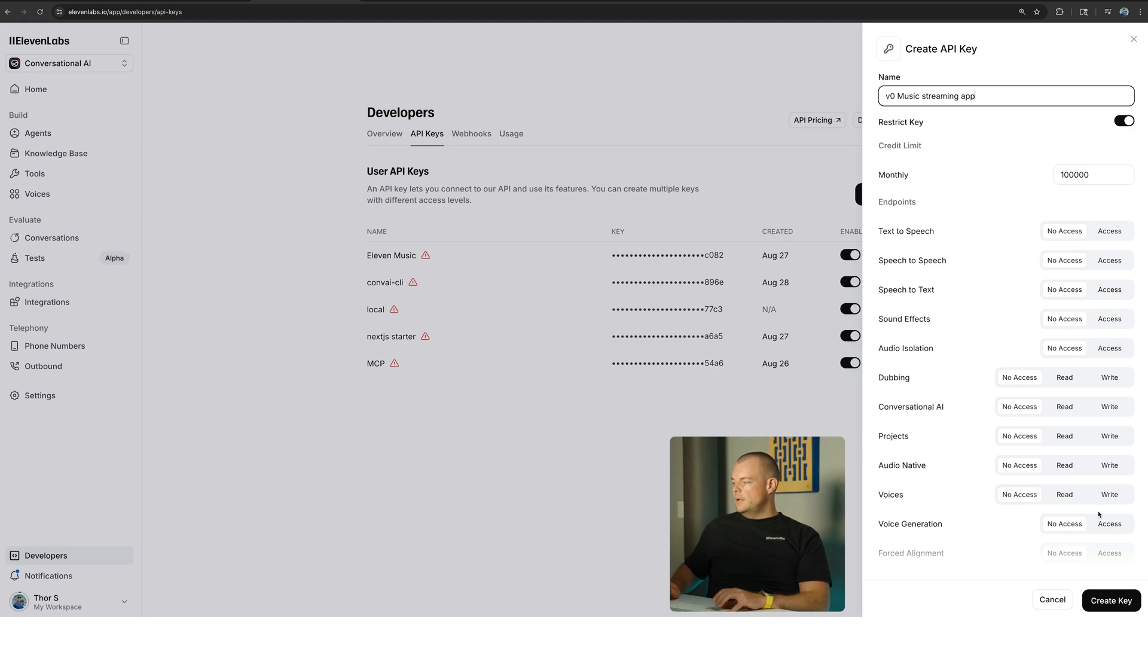
click(1111, 600)
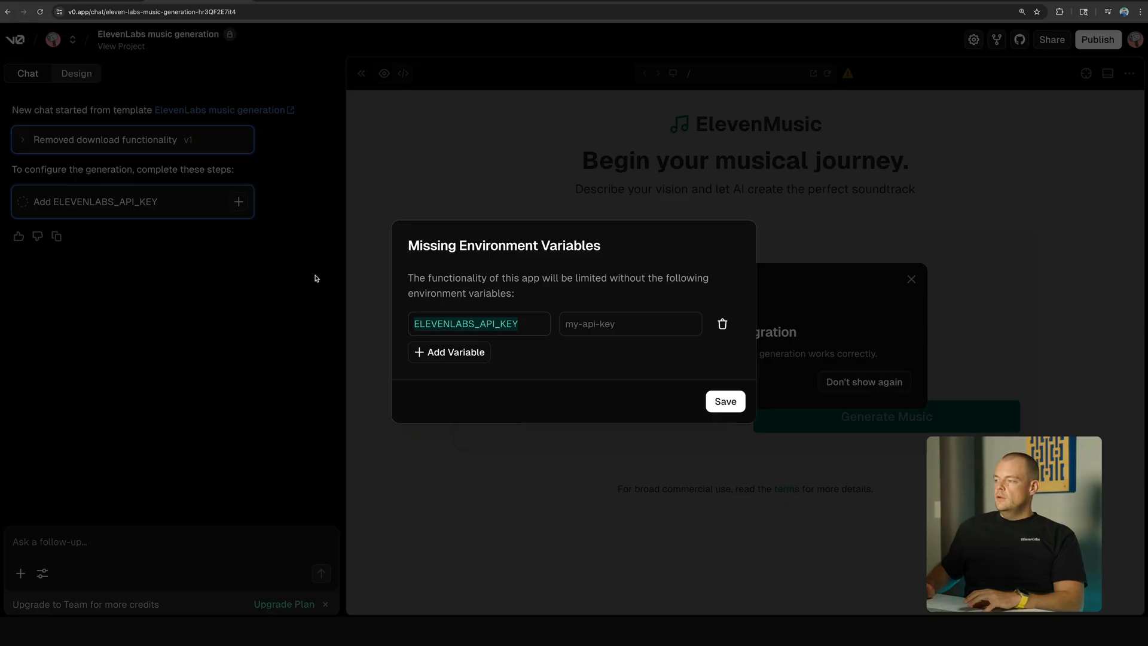
mouse_move(477, 241)
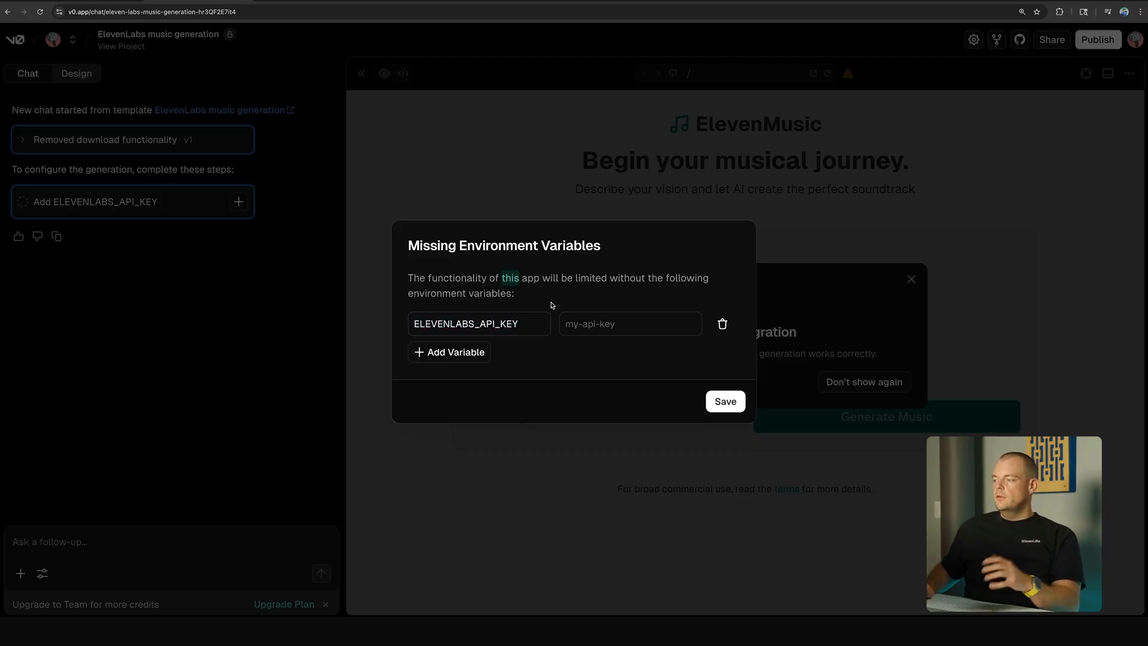
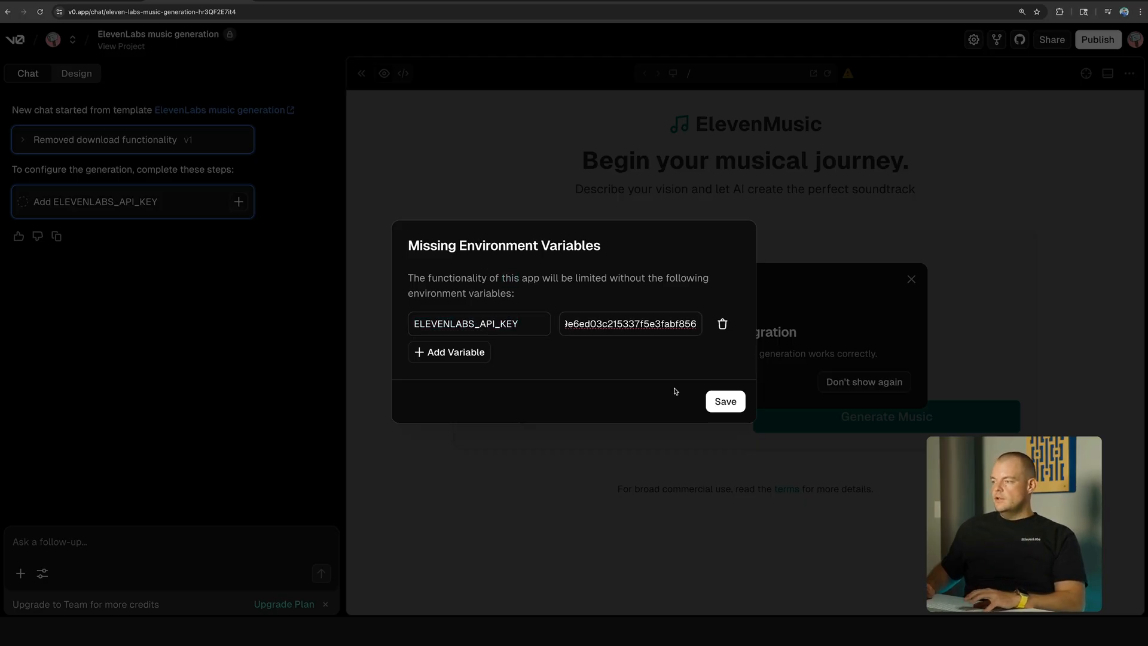
- Save the new key as the ELEVENLABS_API_KEY environment variable in v0
click(725, 400)
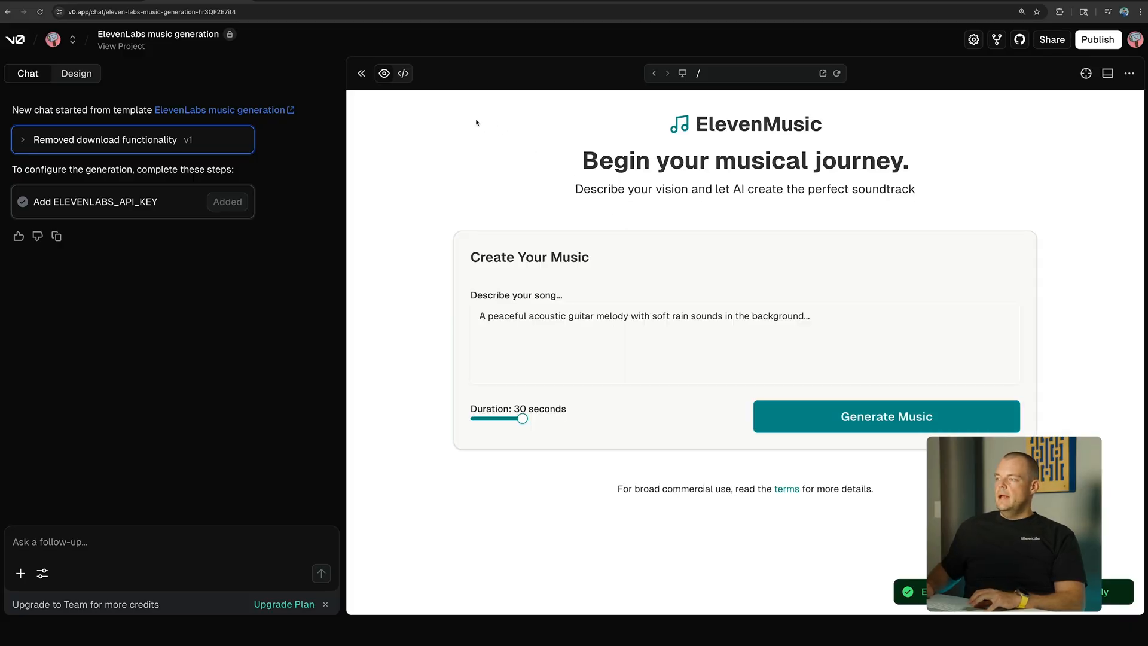
- Show app/api/generate-music/route.ts and highlight where apiKey is used
click(403, 73)
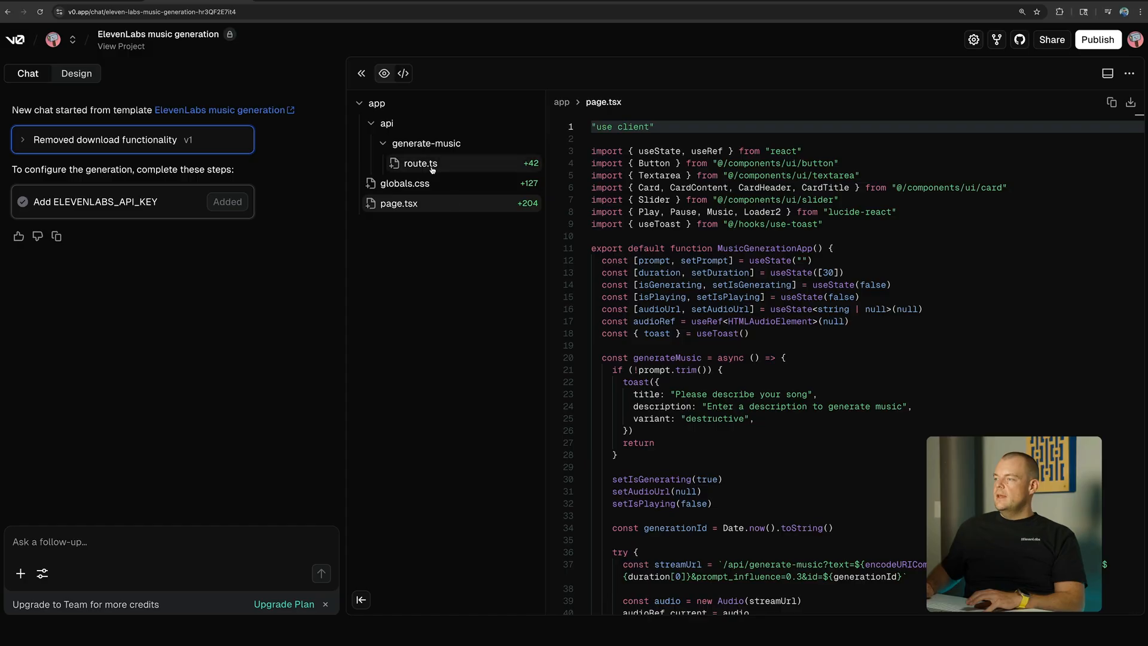
click(420, 164)
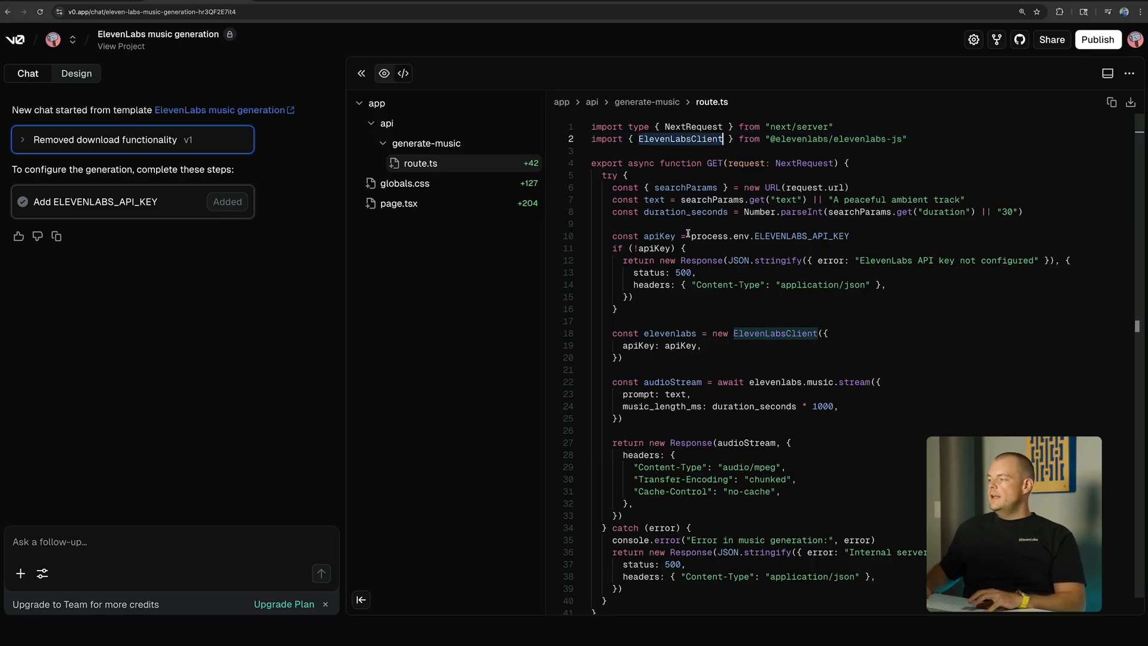
scroll(up, 3)
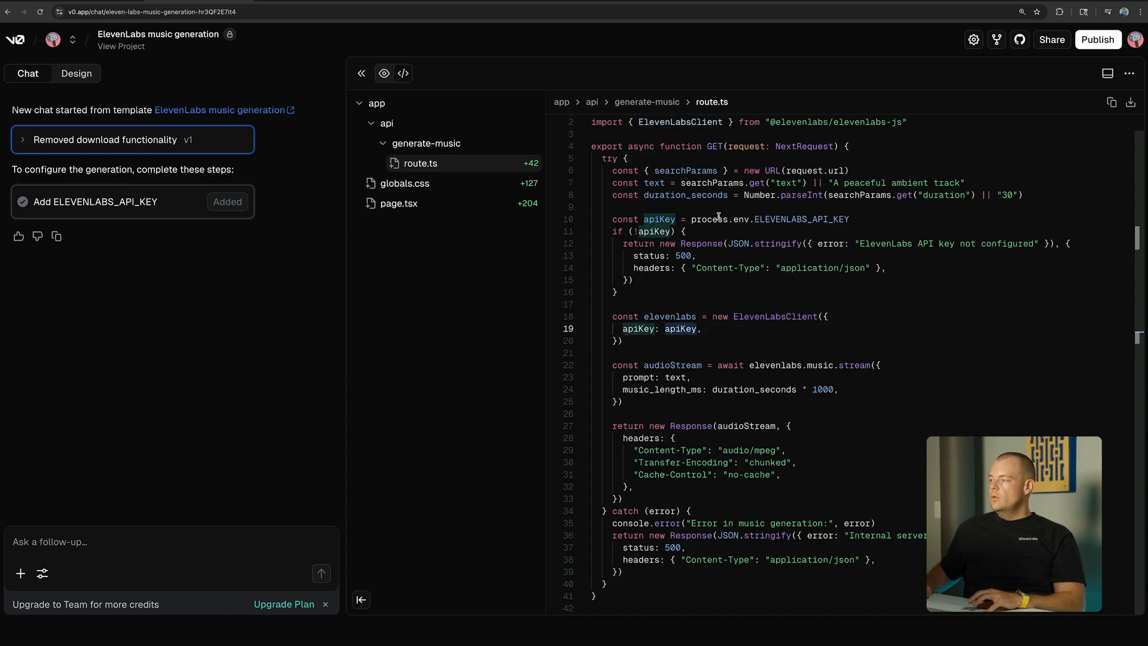
double_click(673, 365)
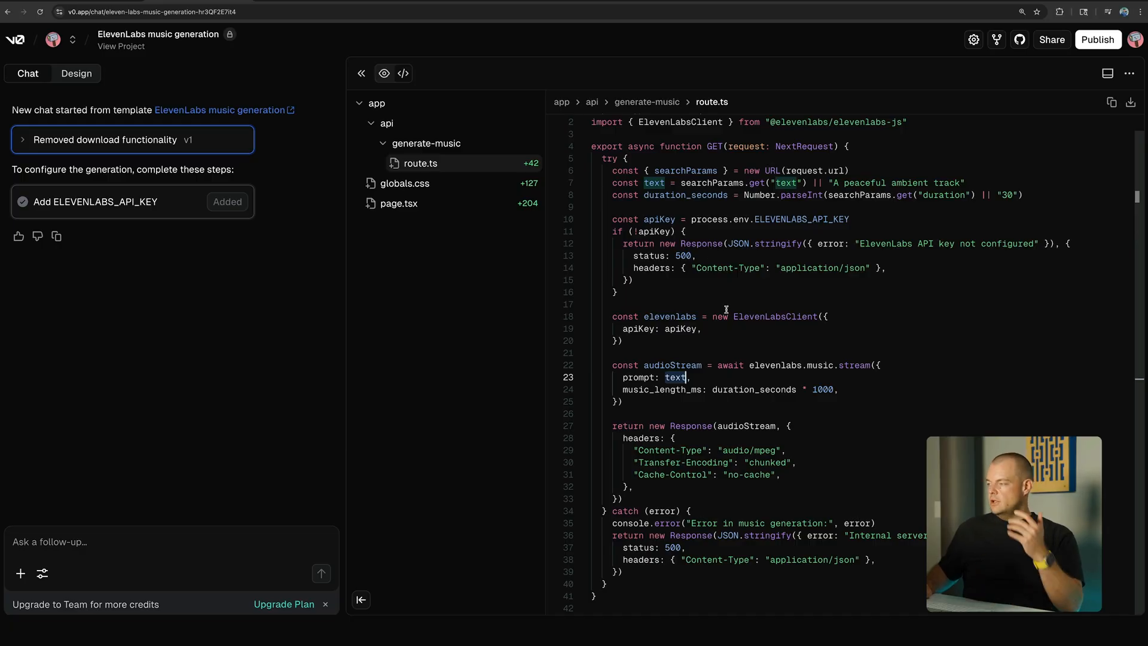
mouse_move(755, 272)
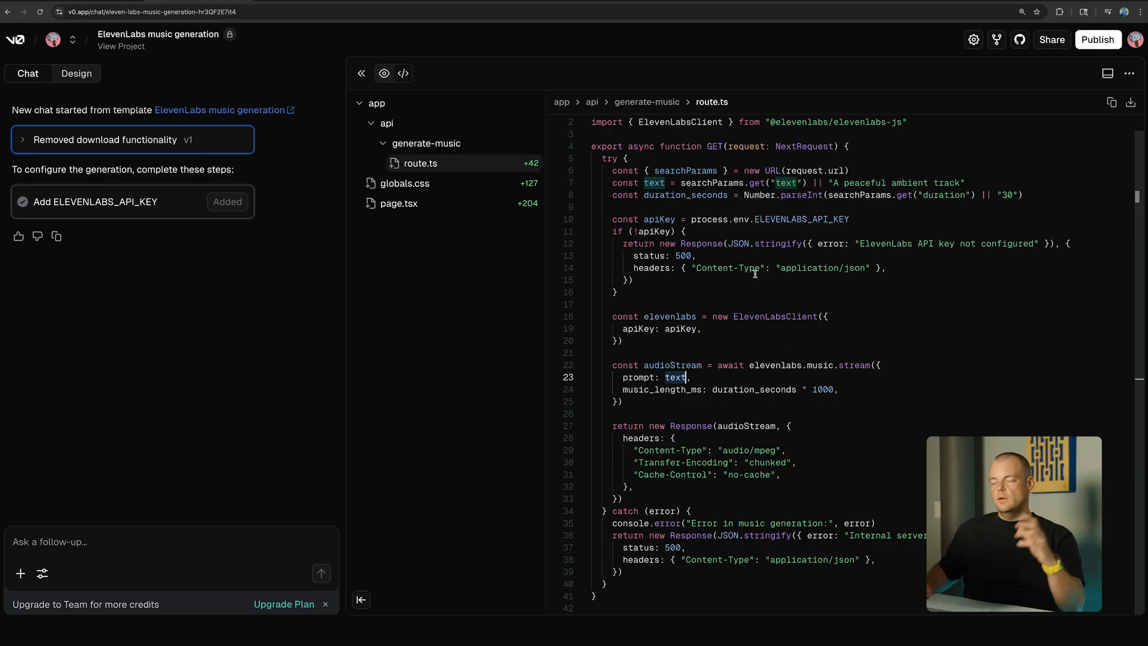
- Highlight audioStream in the ElevenLabs music streaming call
click(659, 365)
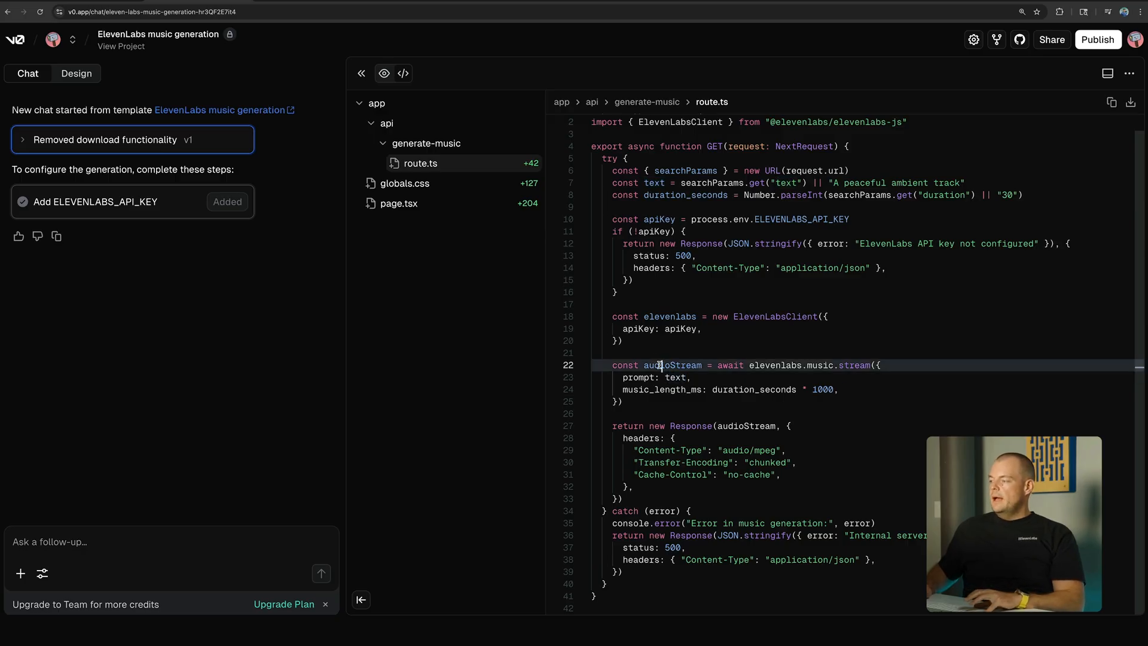
double_click(673, 365)
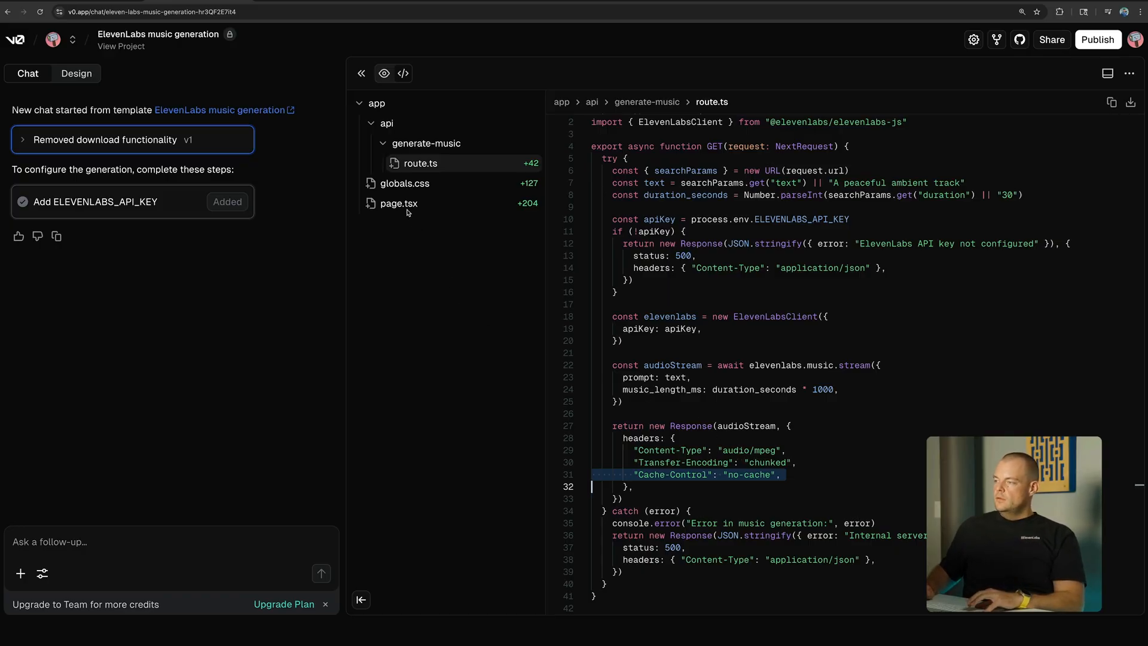
- Show page.tsx's generateMusic and highlight streamUrl, comparing briefly with route.ts
click(400, 203)
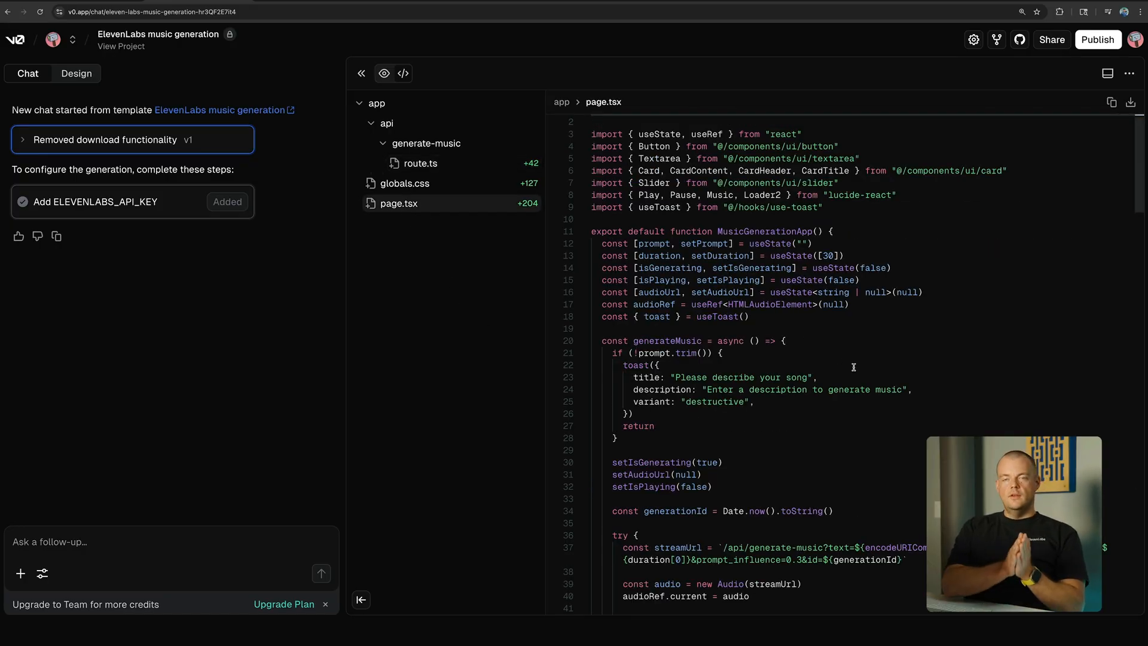
scroll(down, 3)
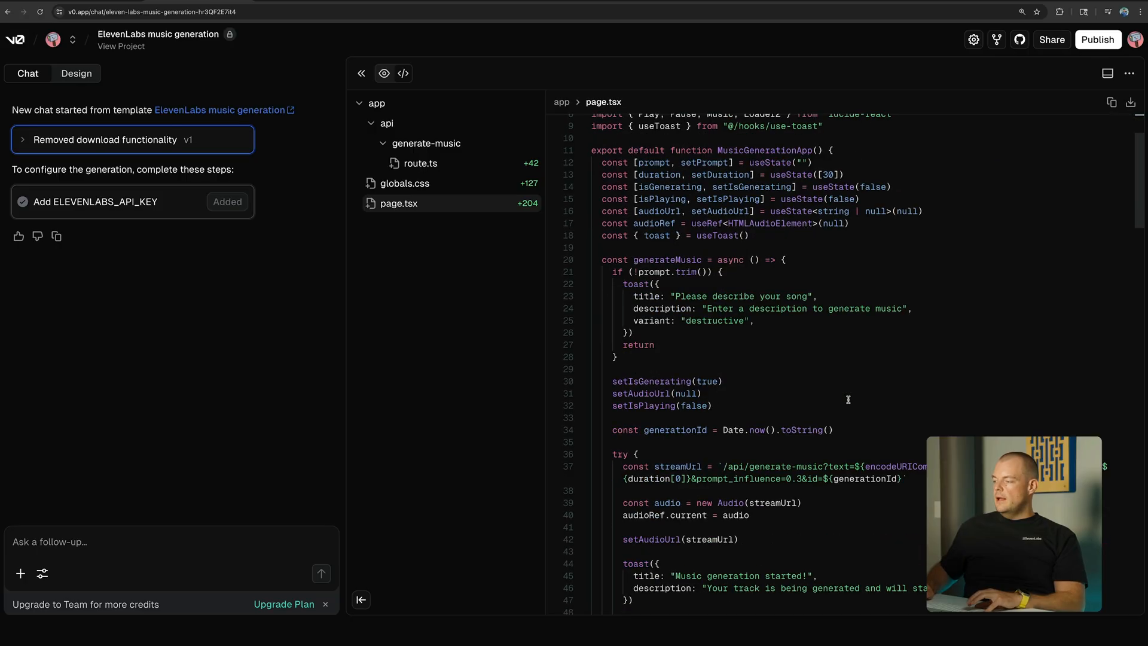
scroll(down, 3)
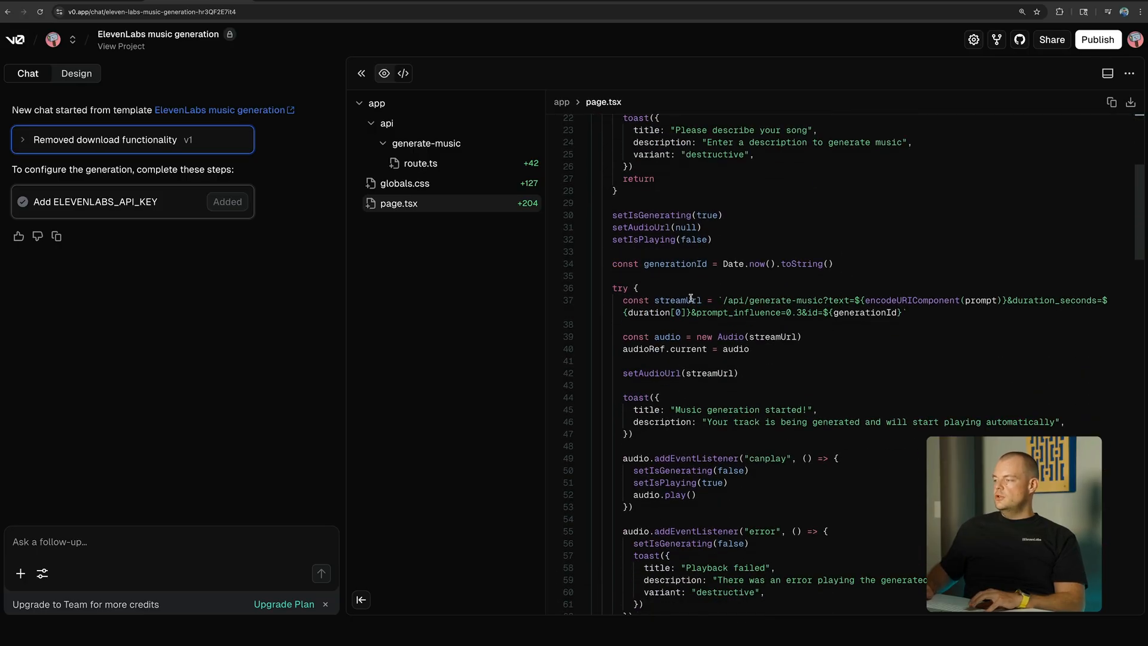
double_click(666, 299)
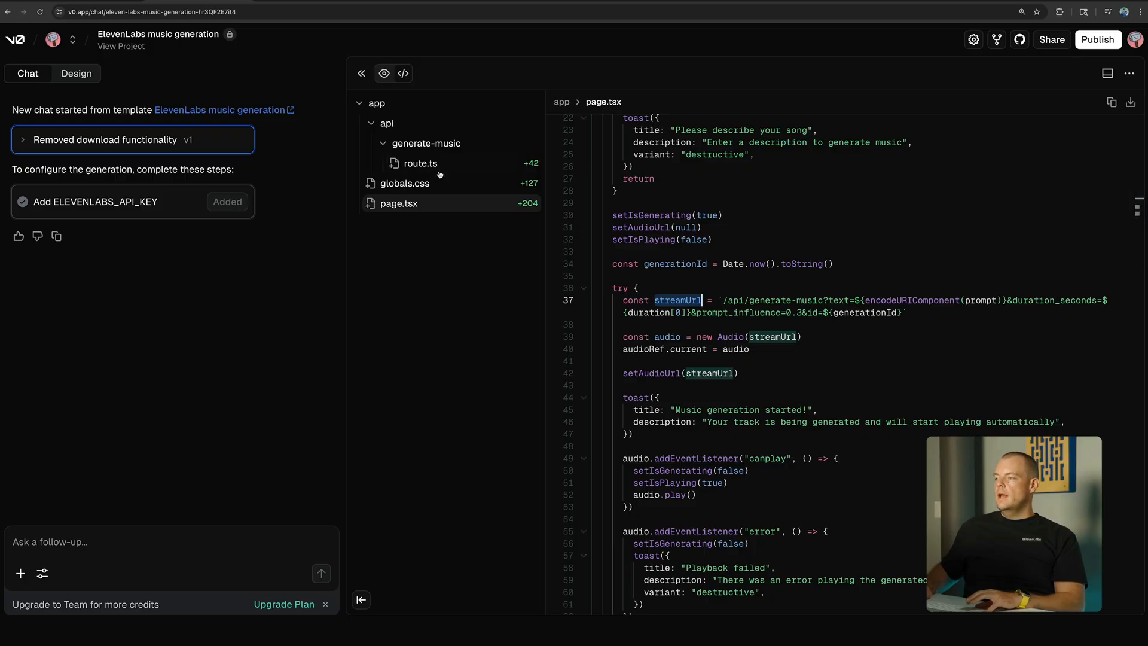
click(420, 163)
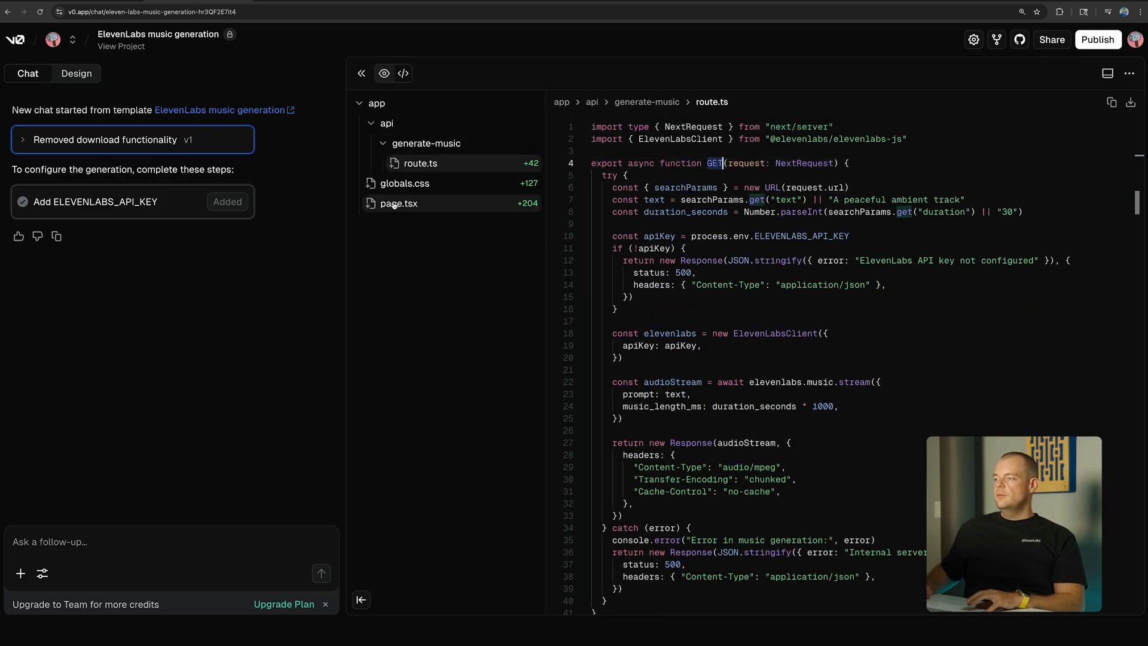
click(399, 204)
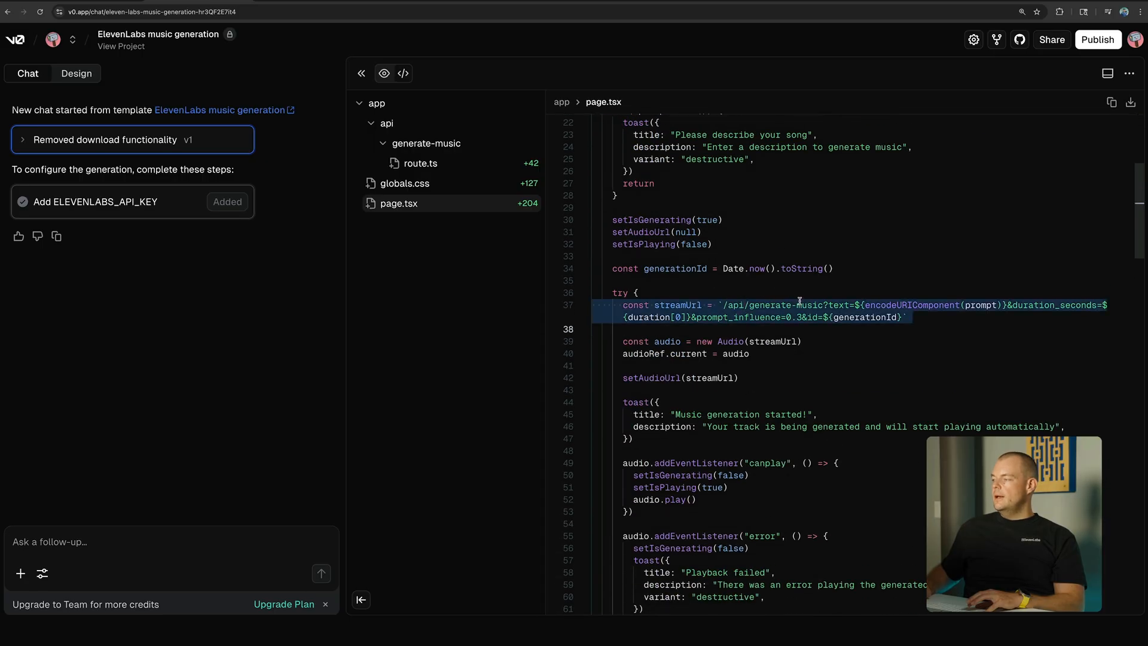
- Highlight prompt inside the stream URL and scroll to the Audio player code
click(970, 305)
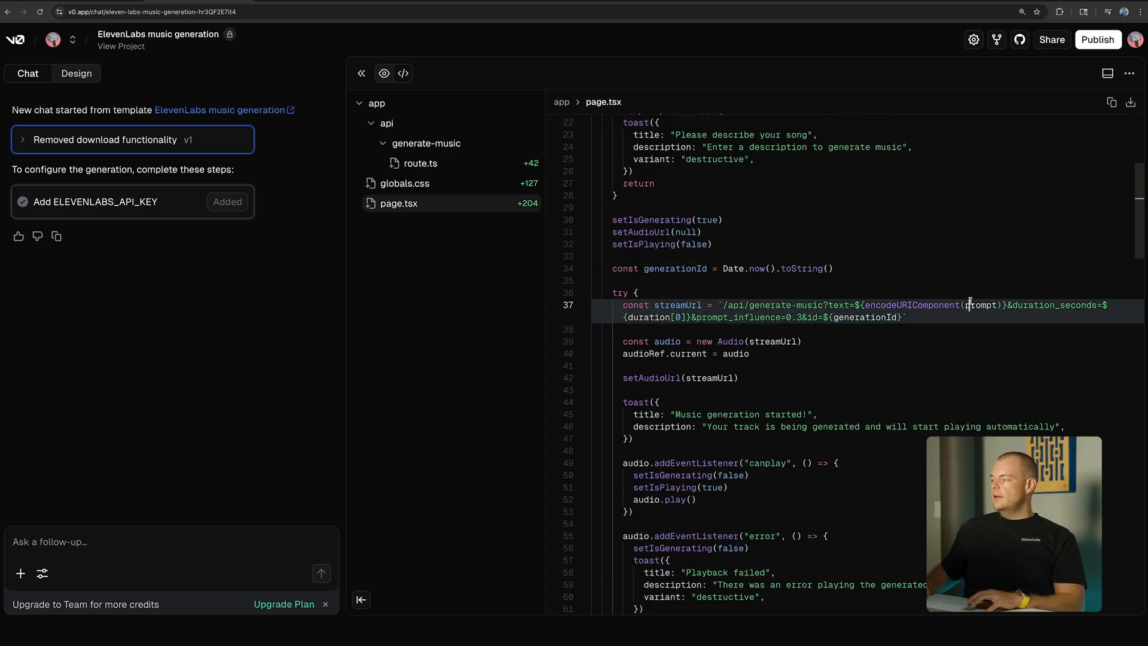
double_click(980, 305)
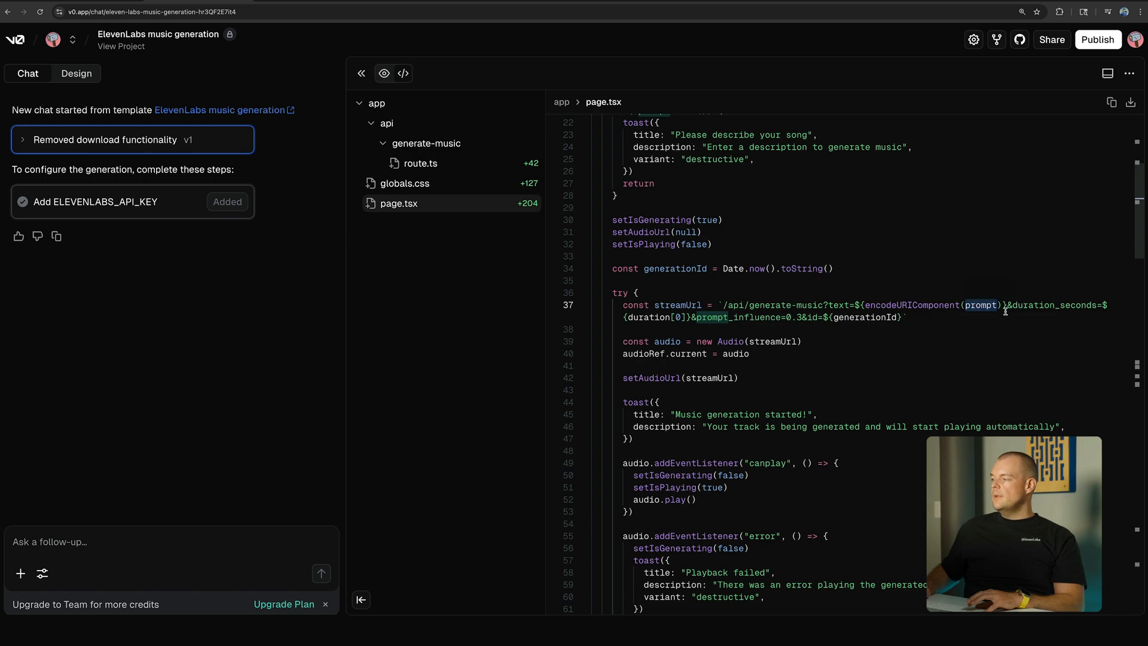
mouse_move(644, 309)
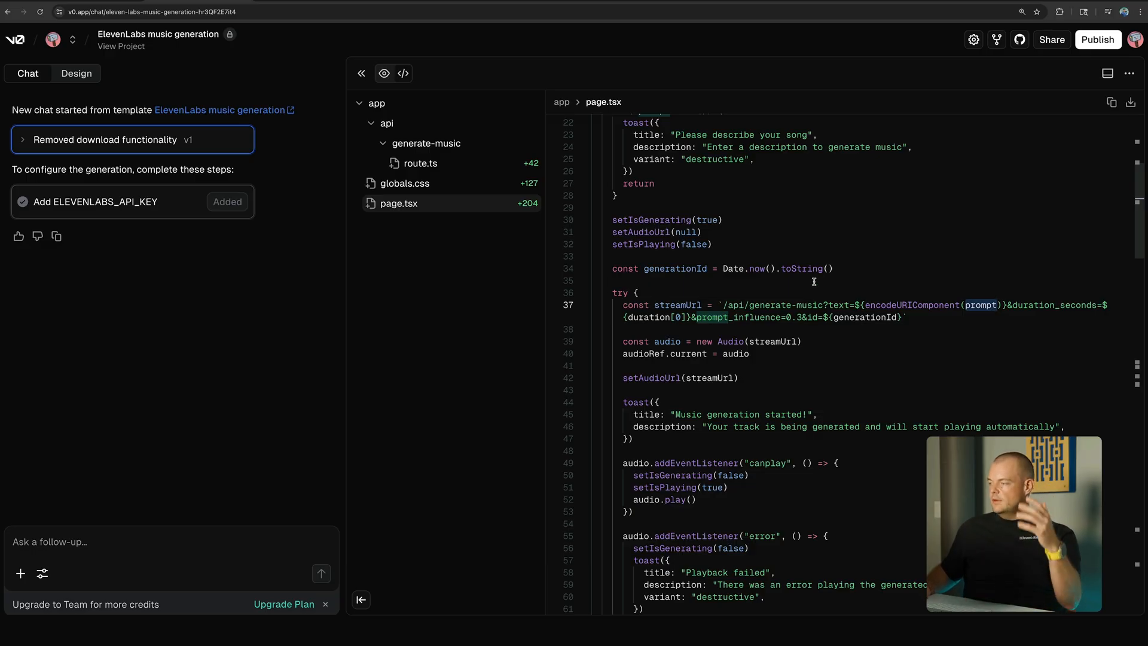
scroll(down, 3)
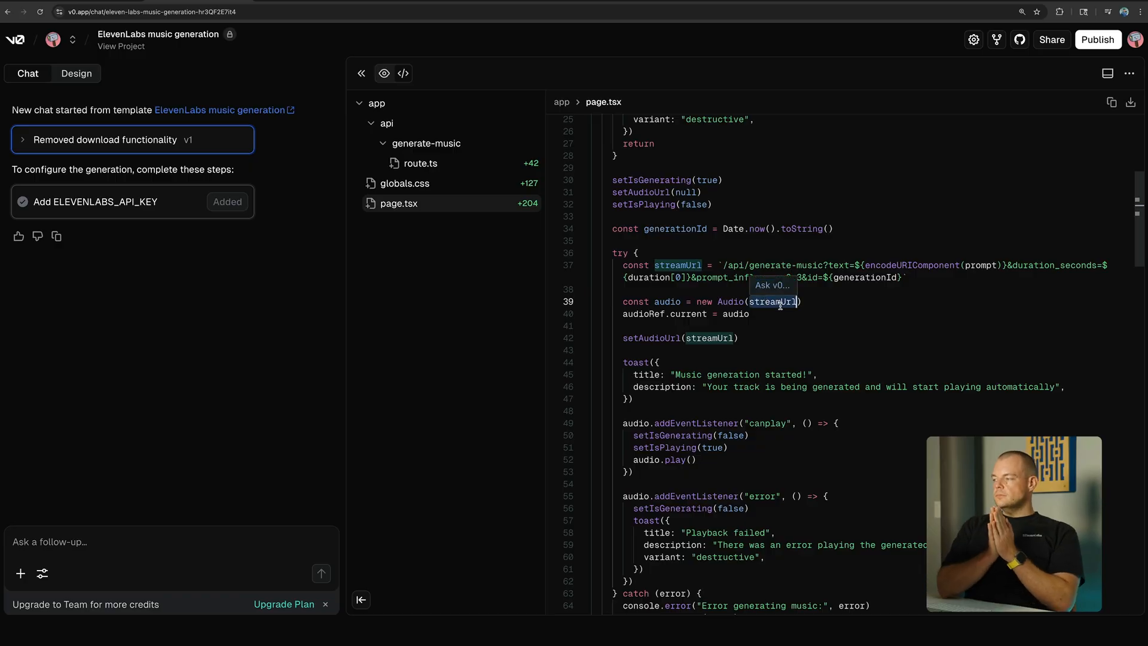
scroll(down, 3)
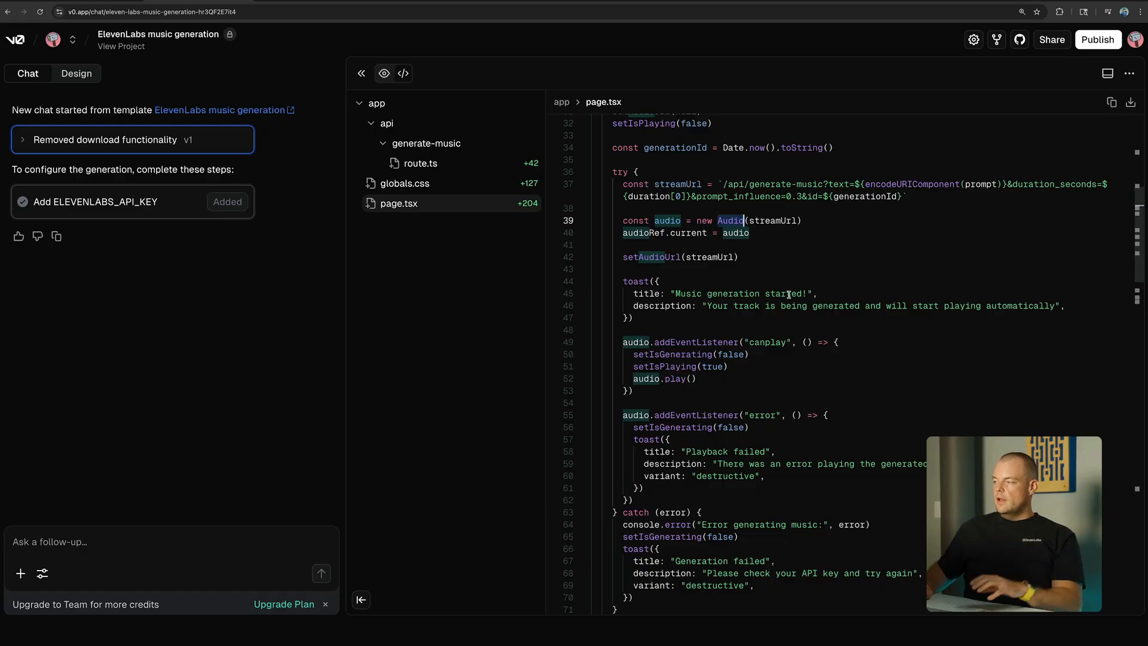
scroll(down, 3)
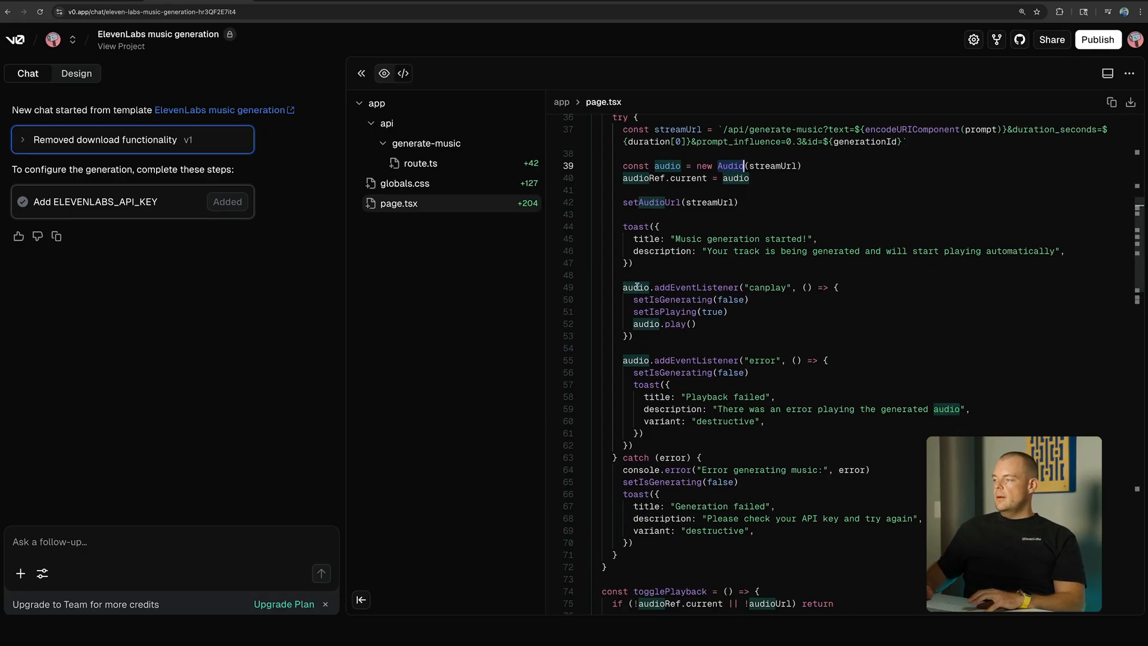
scroll(down, 3)
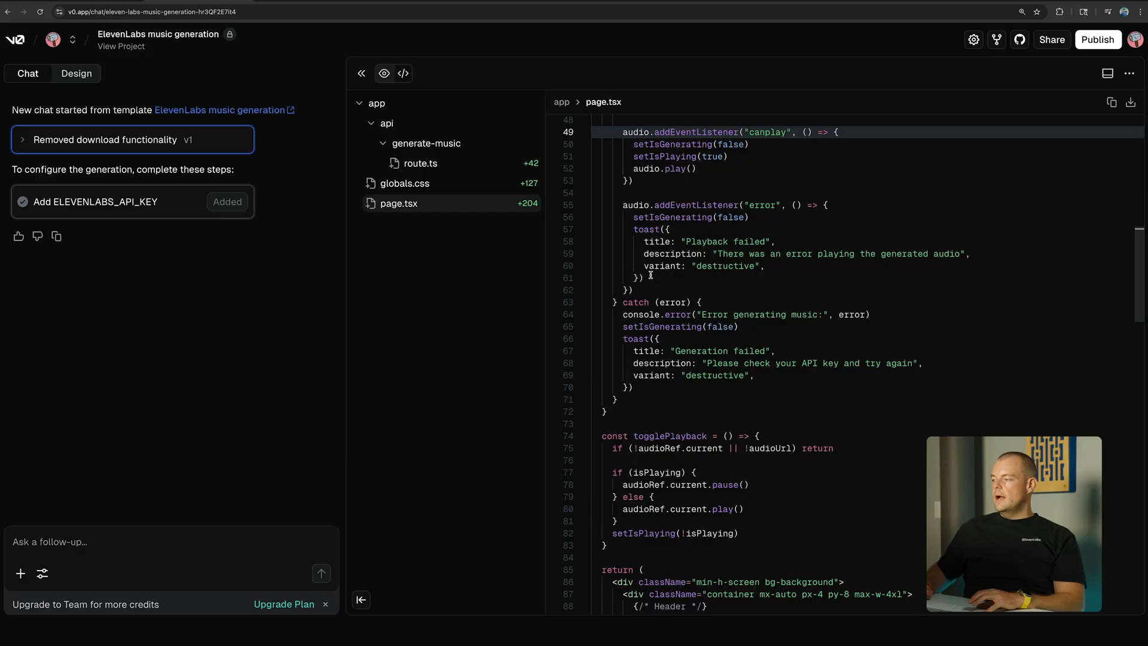
scroll(down, 3)
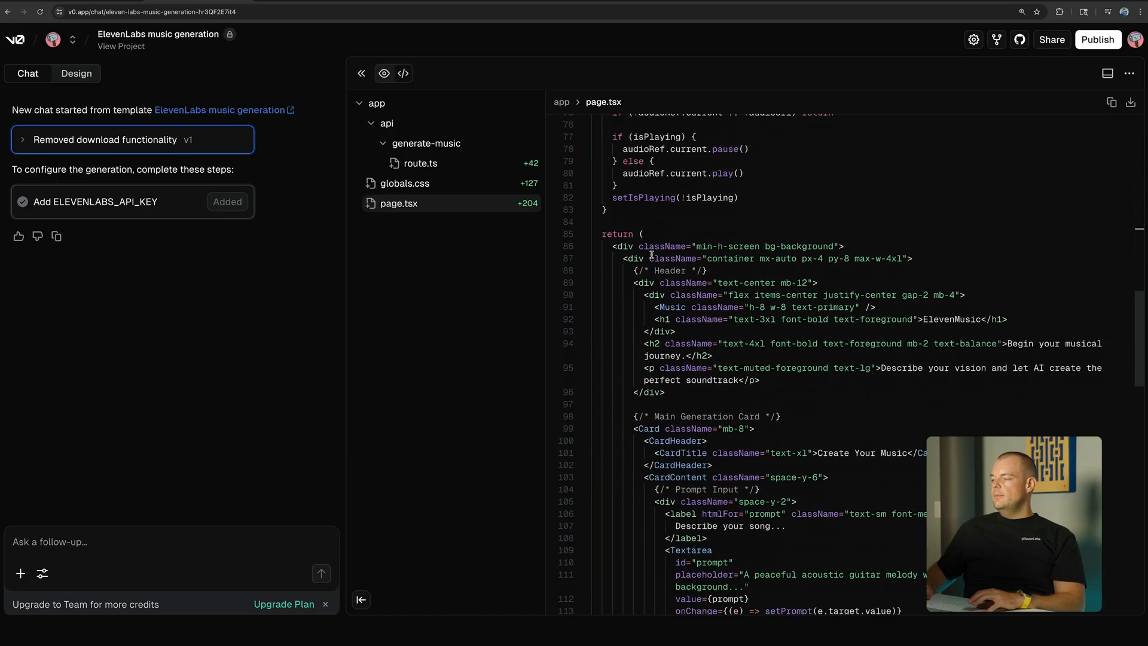
scroll(down, 3)
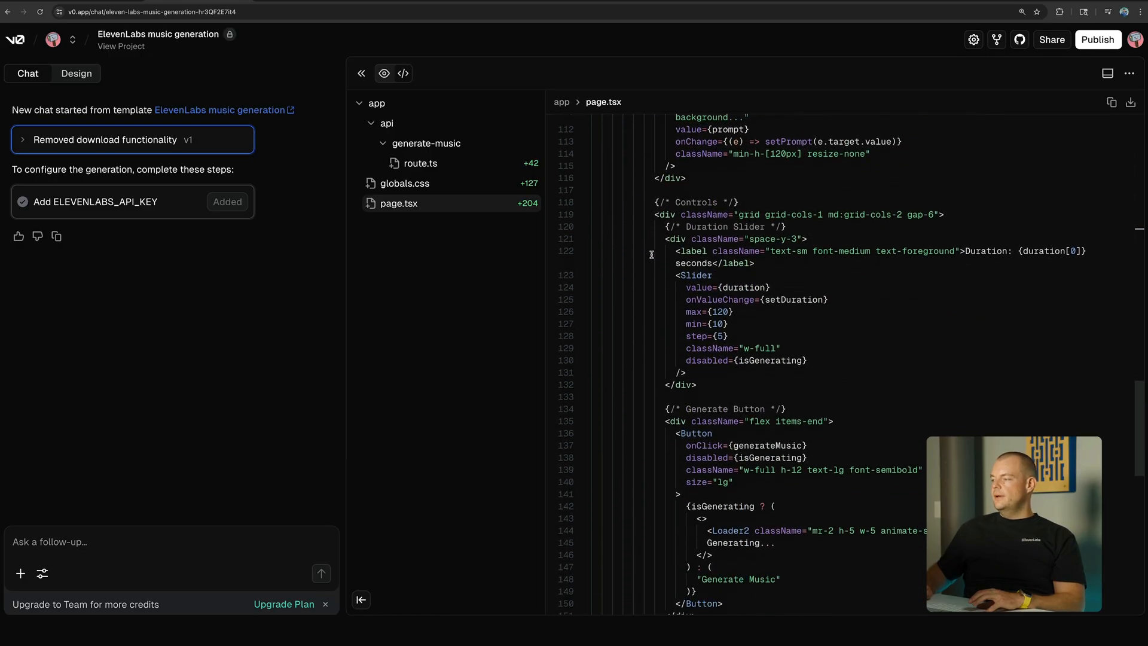
scroll(down, 3)
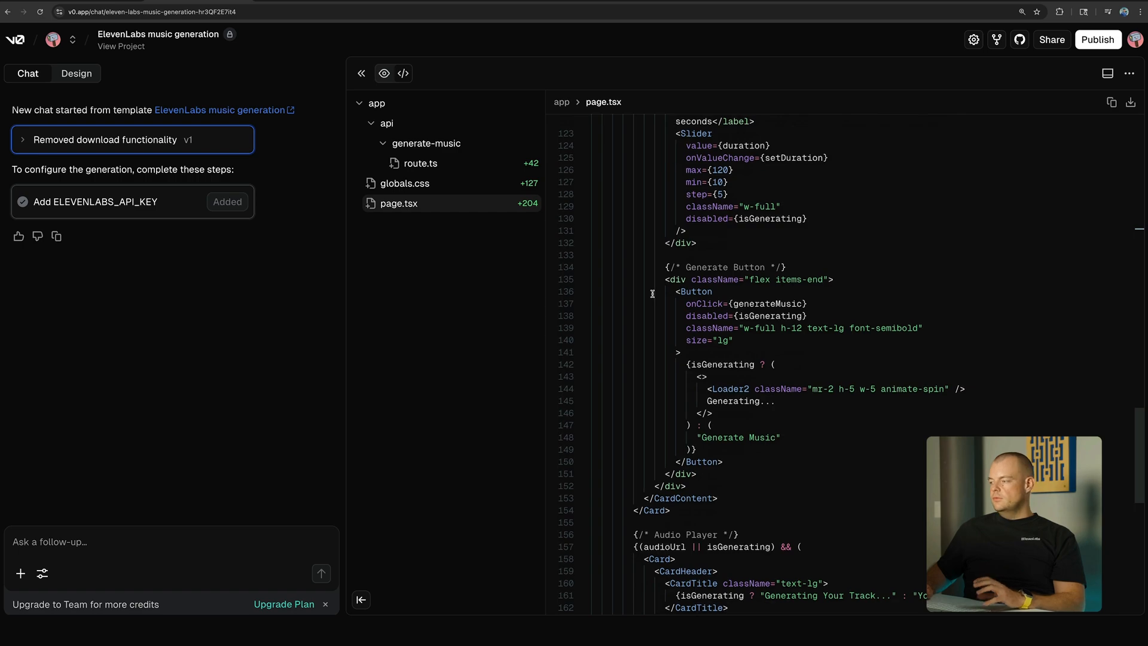
scroll(down, 3)
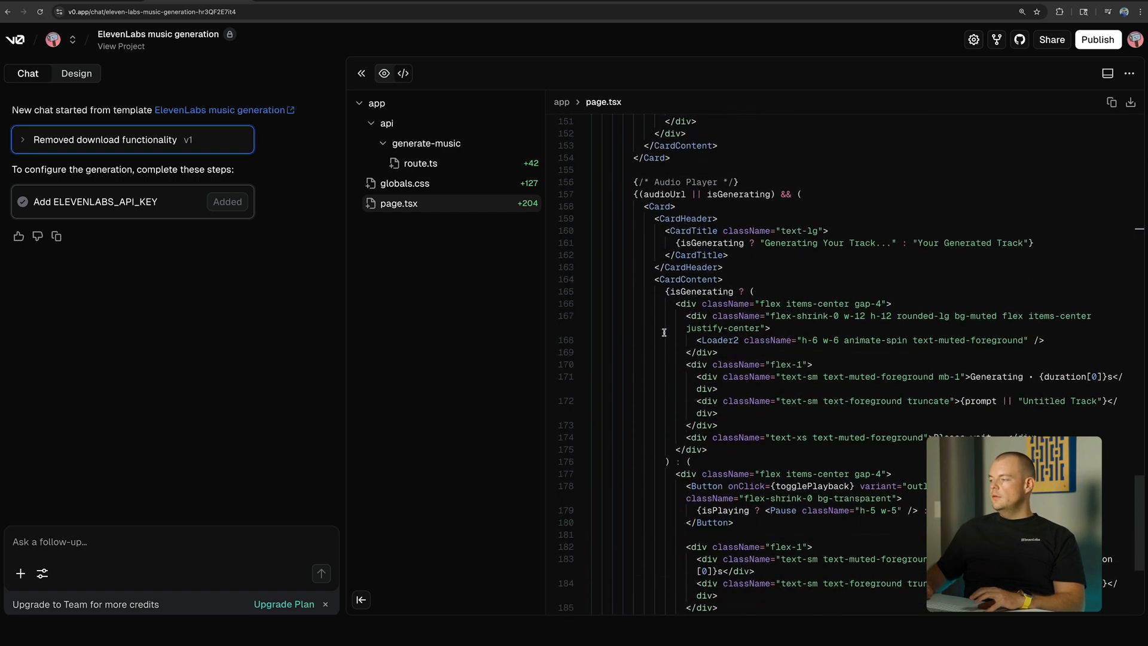
scroll(down, 3)
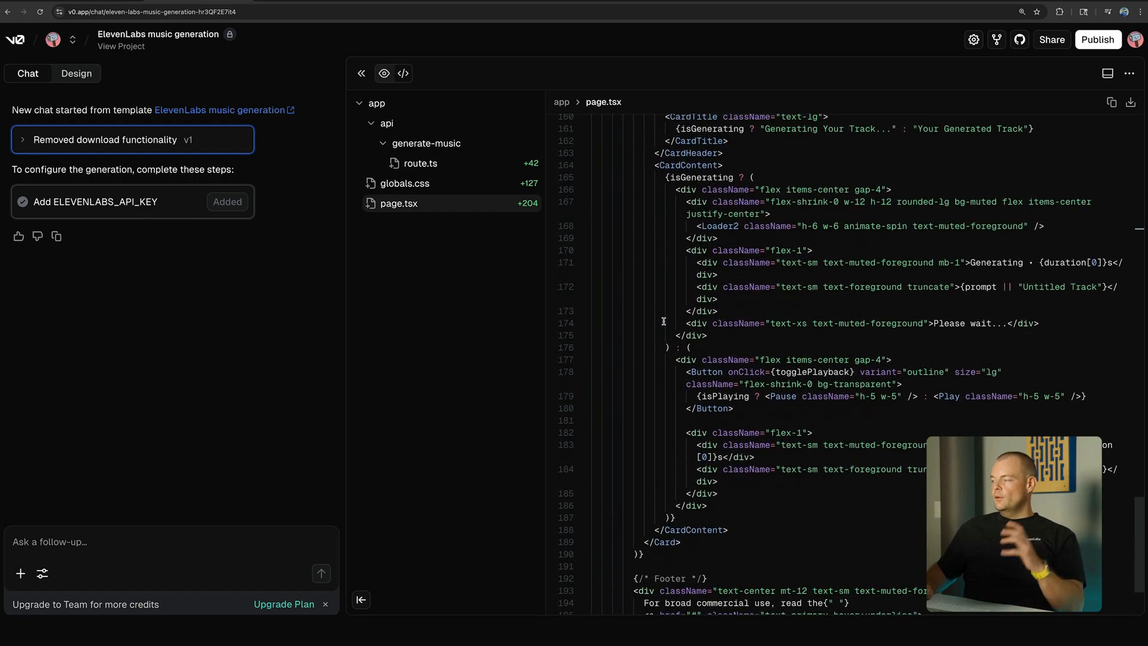
scroll(down, 3)
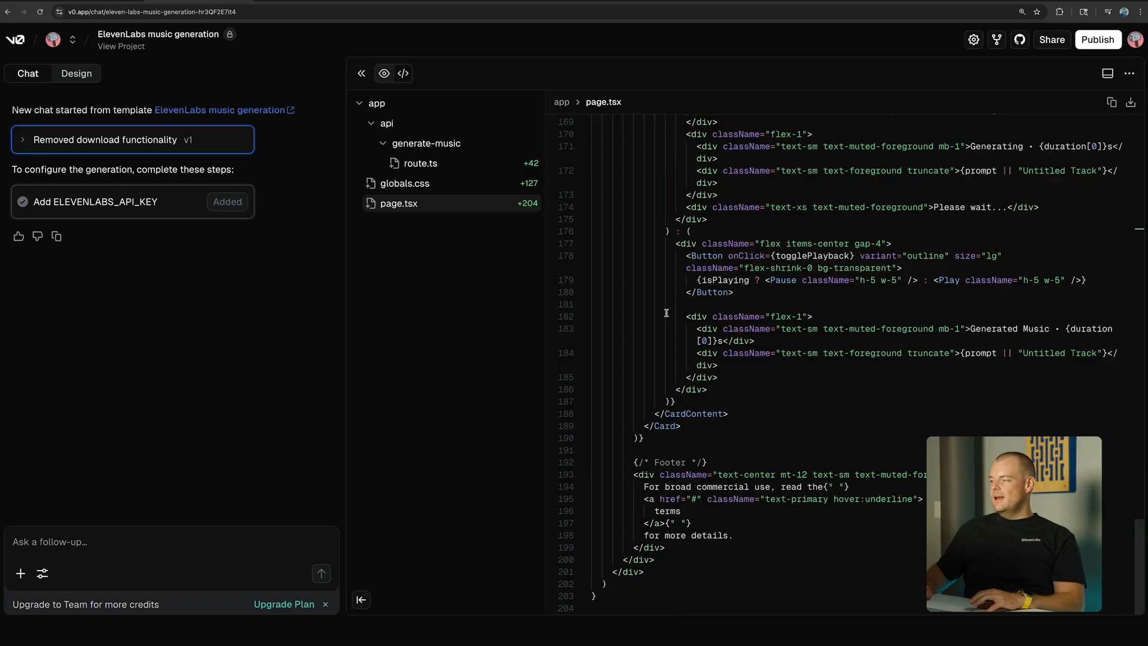
scroll(up, 3)
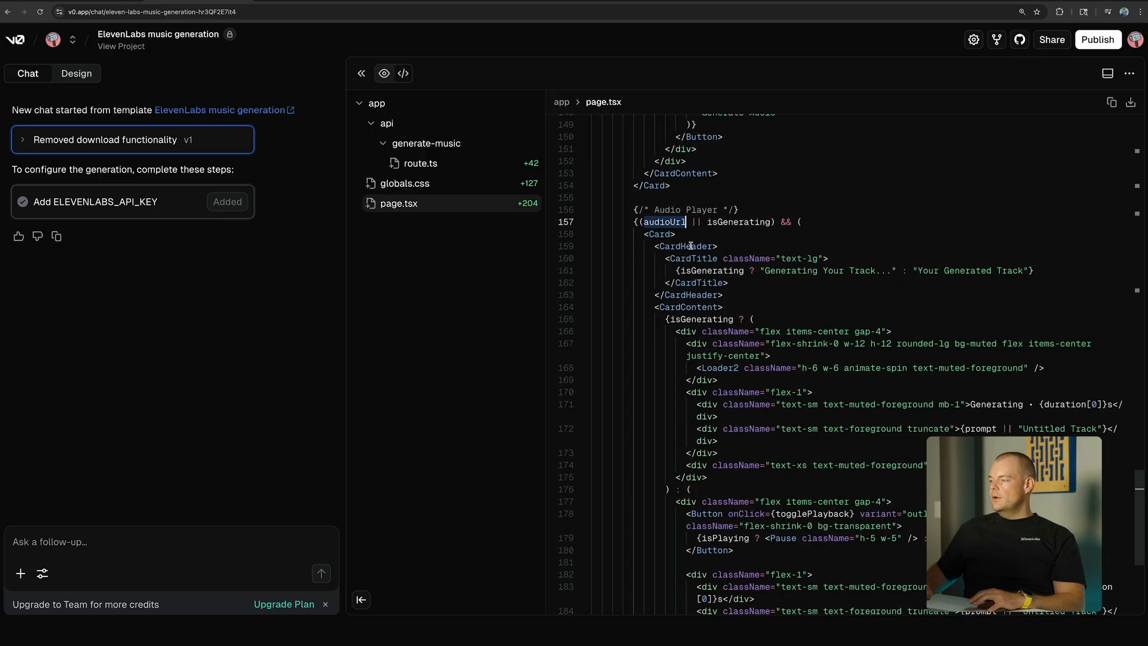
scroll(down, 3)
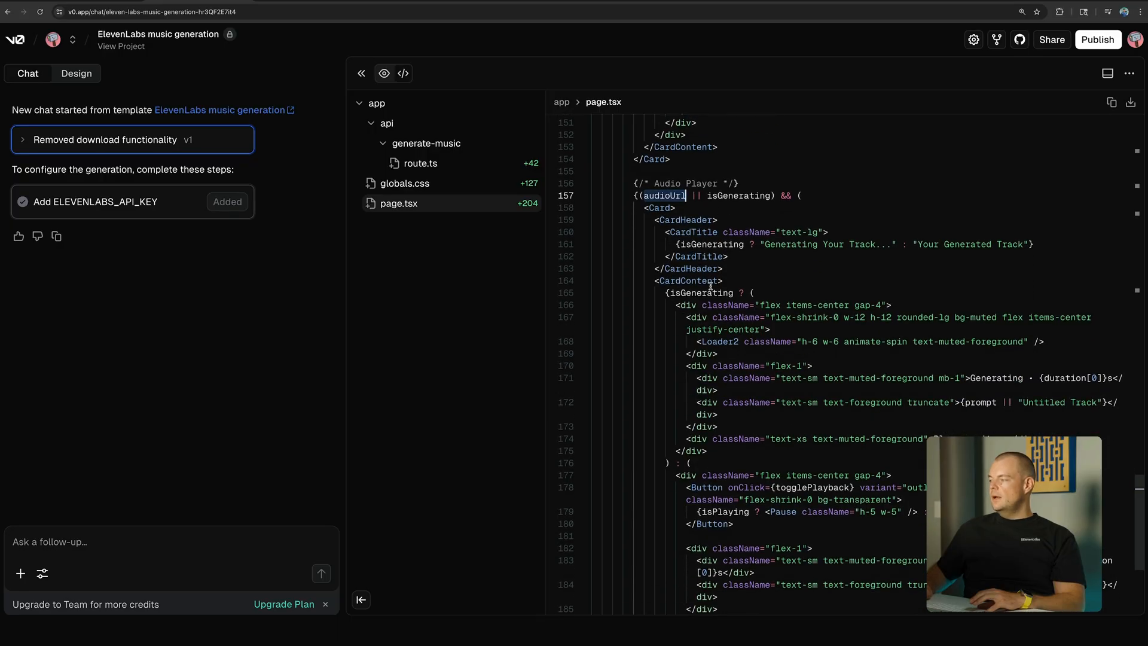
scroll(down, 3)
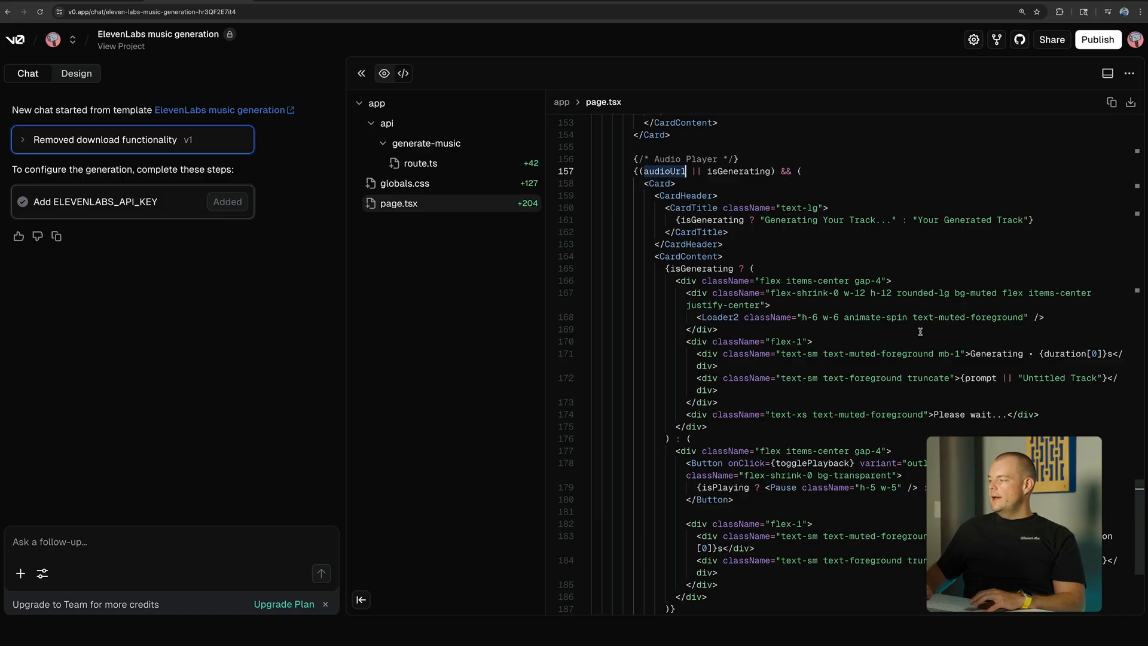
mouse_move(873, 361)
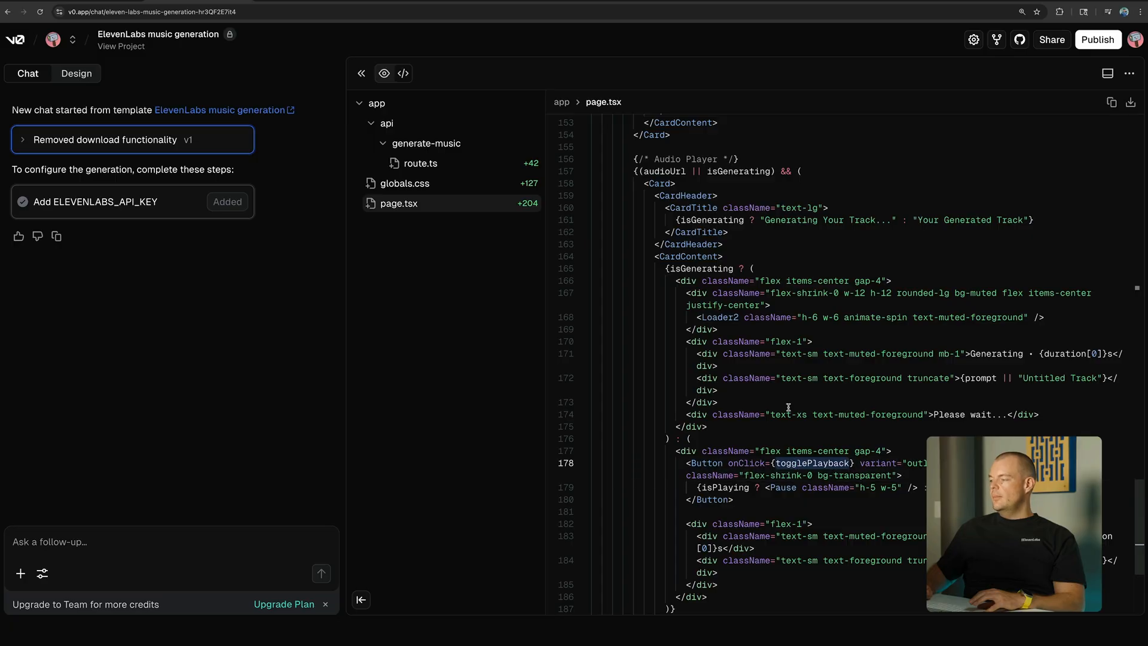
scroll(up, 3)
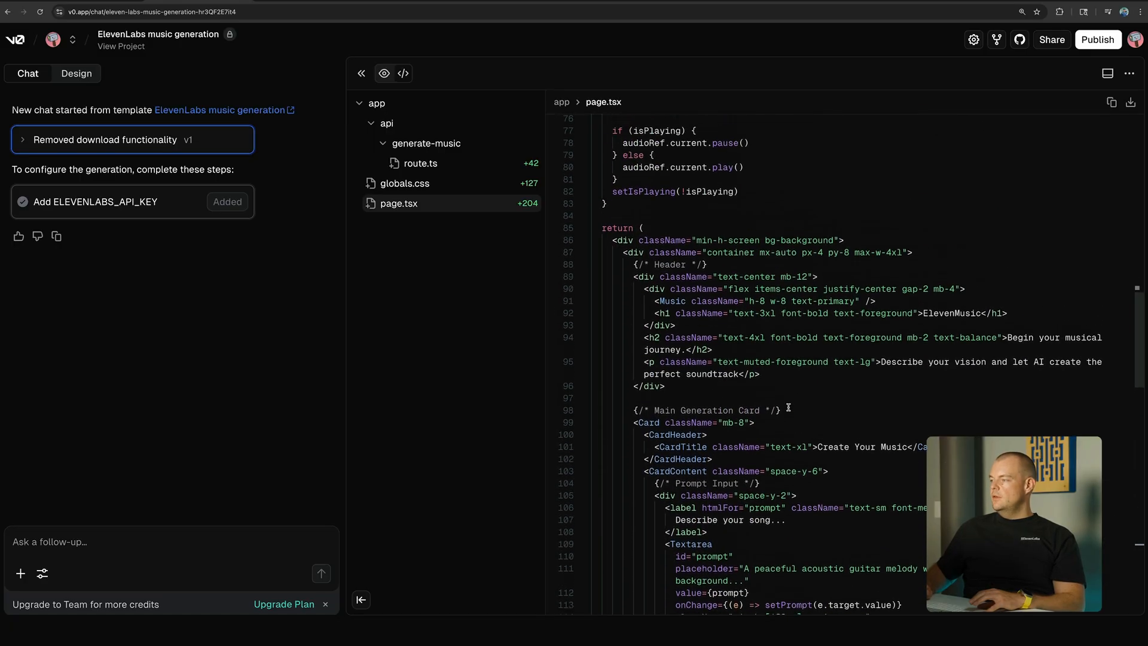
scroll(up, 3)
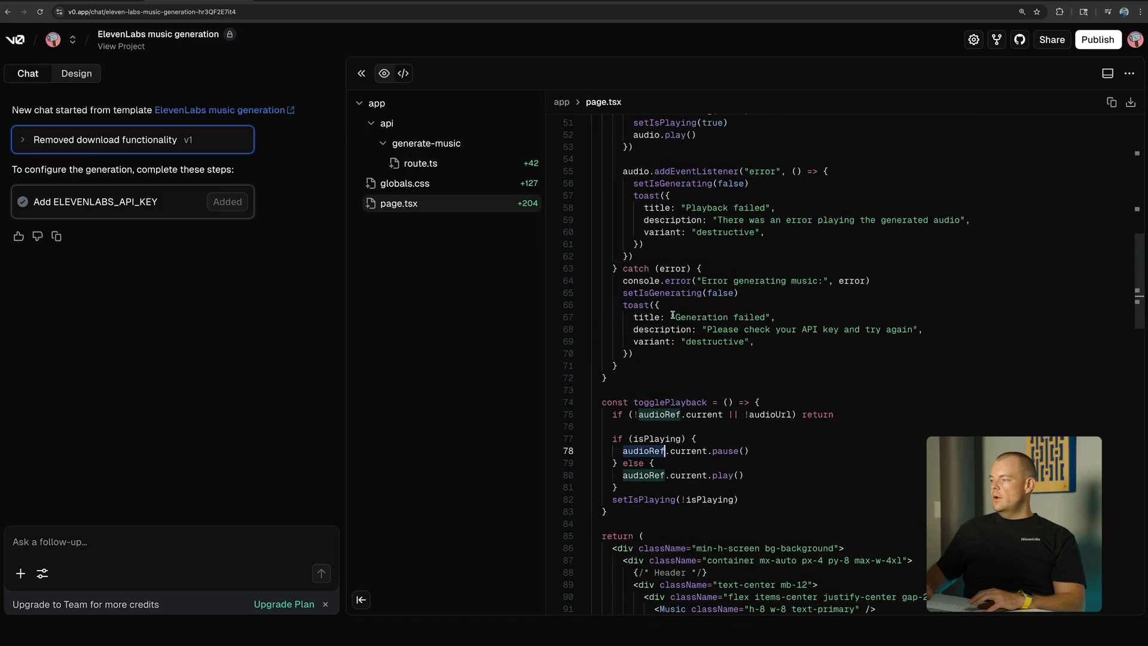
scroll(up, 3)
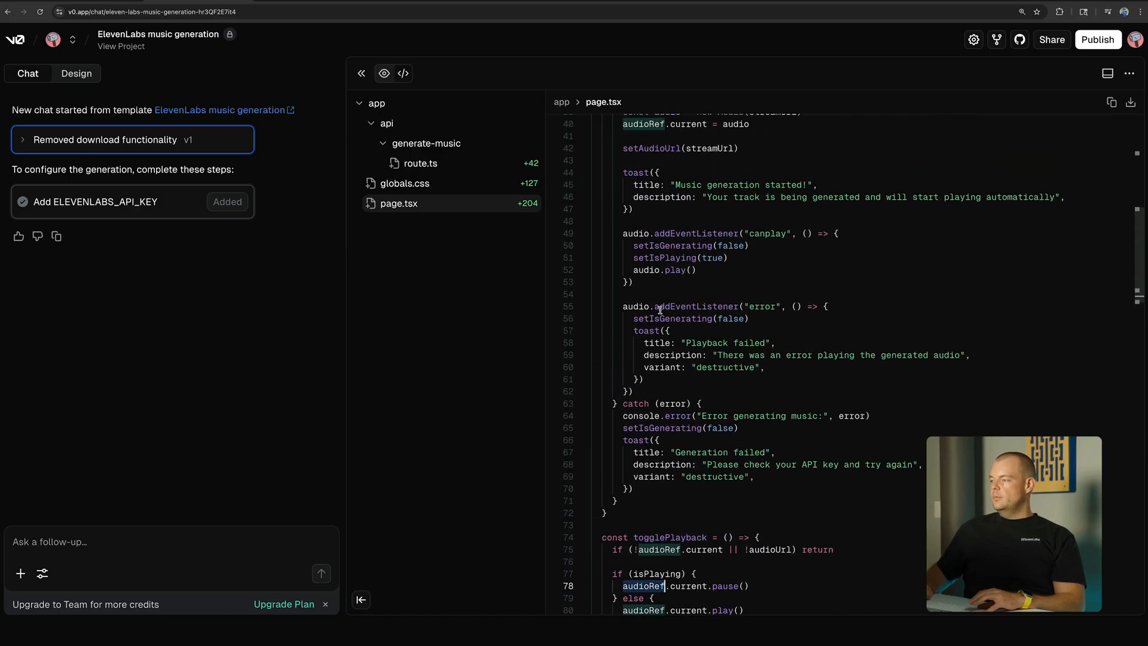
mouse_move(451, 123)
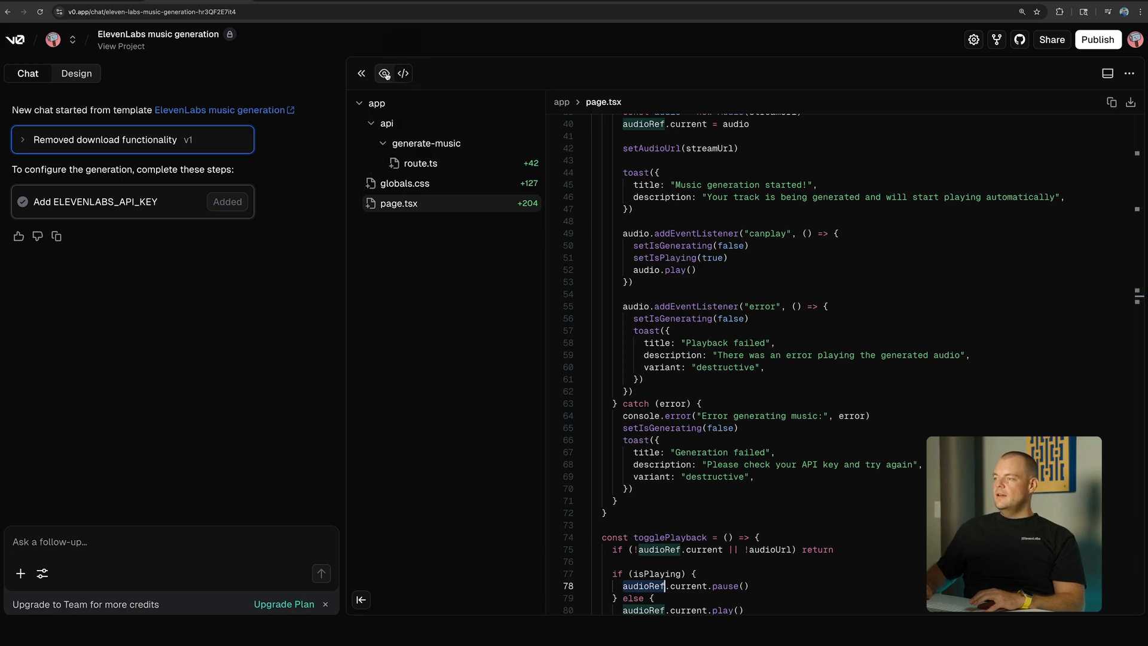
- In the live preview, generate a 10-second track from the prompt 'cuban jazz jingle'
click(384, 73)
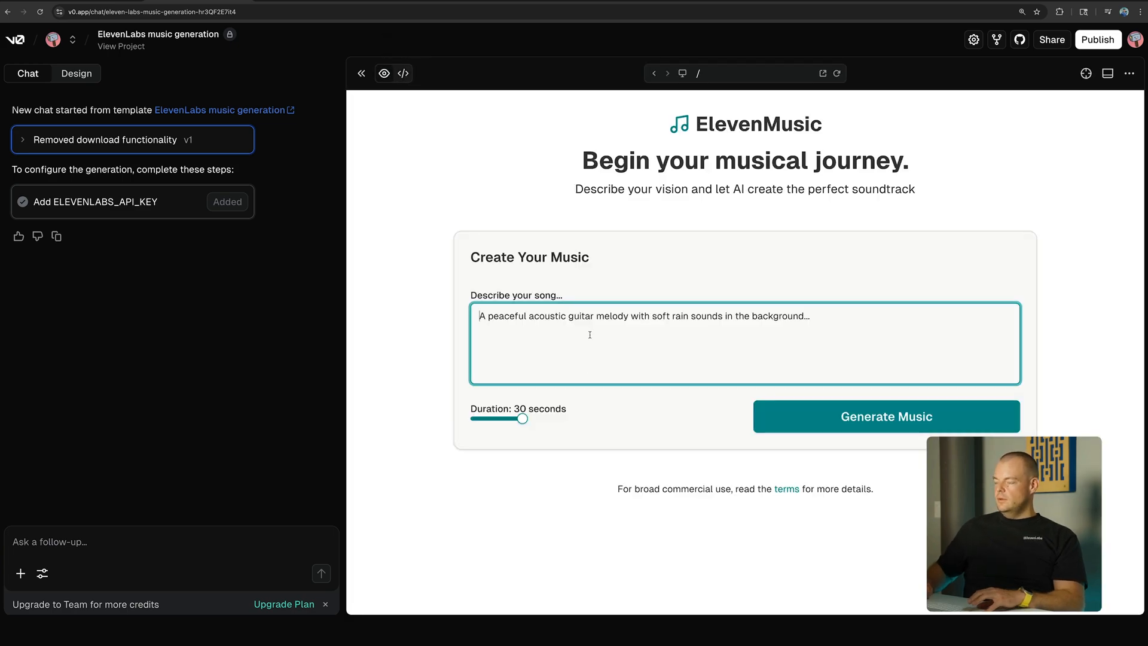
text(cuban j)
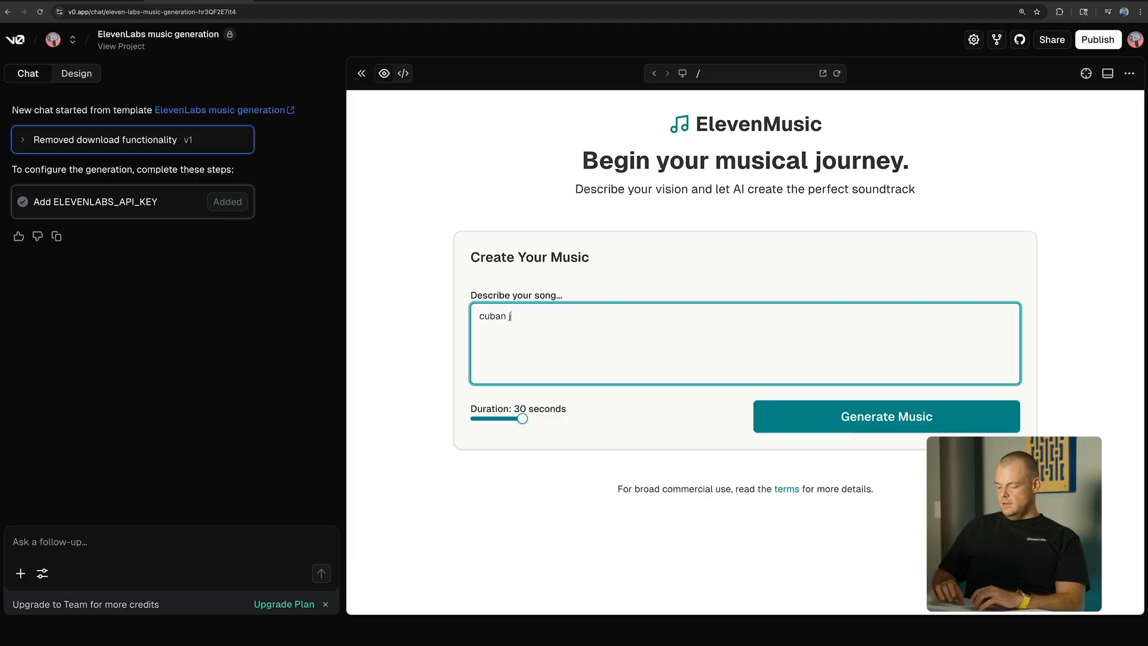
text(azz jingle)
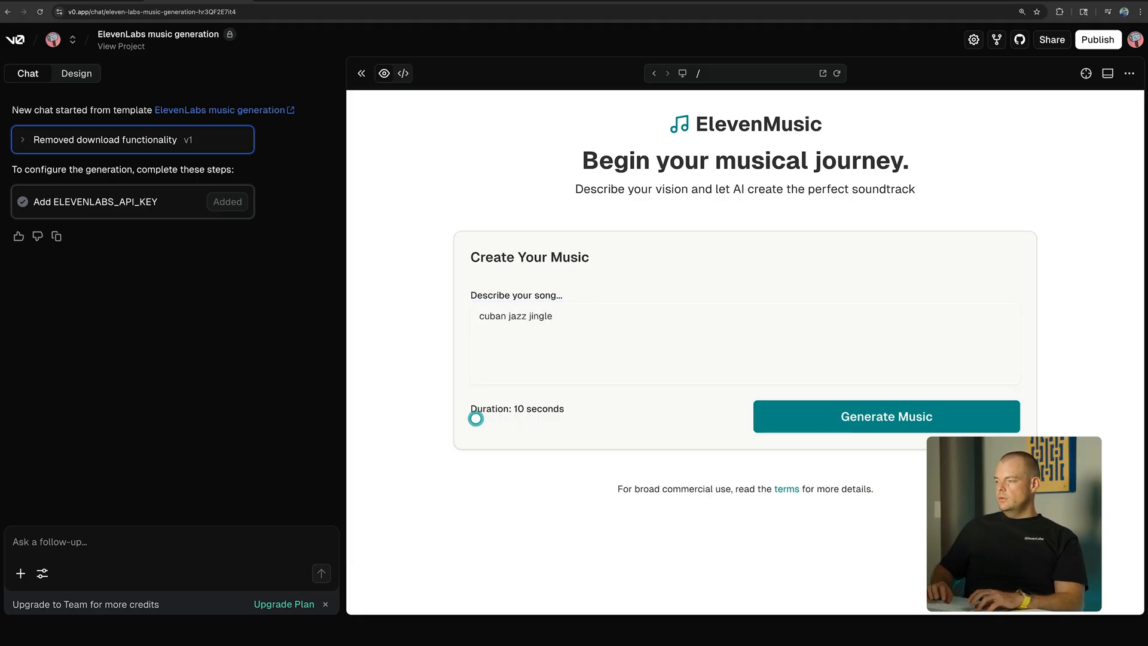
click(886, 416)
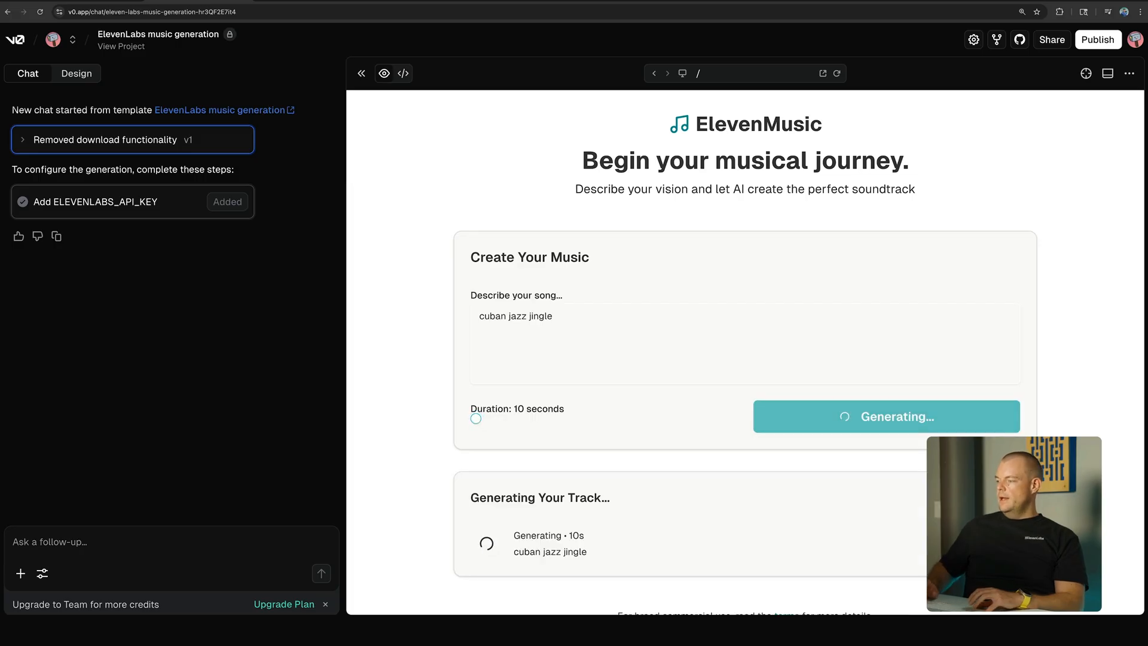
mouse_move(616, 302)
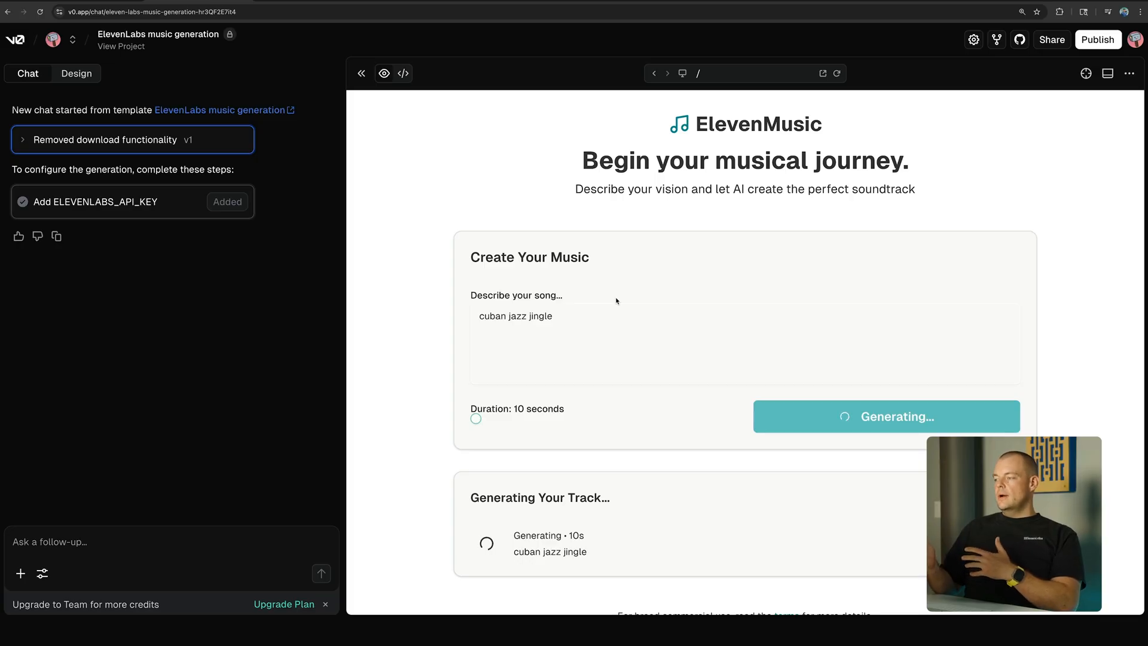
mouse_move(408, 338)
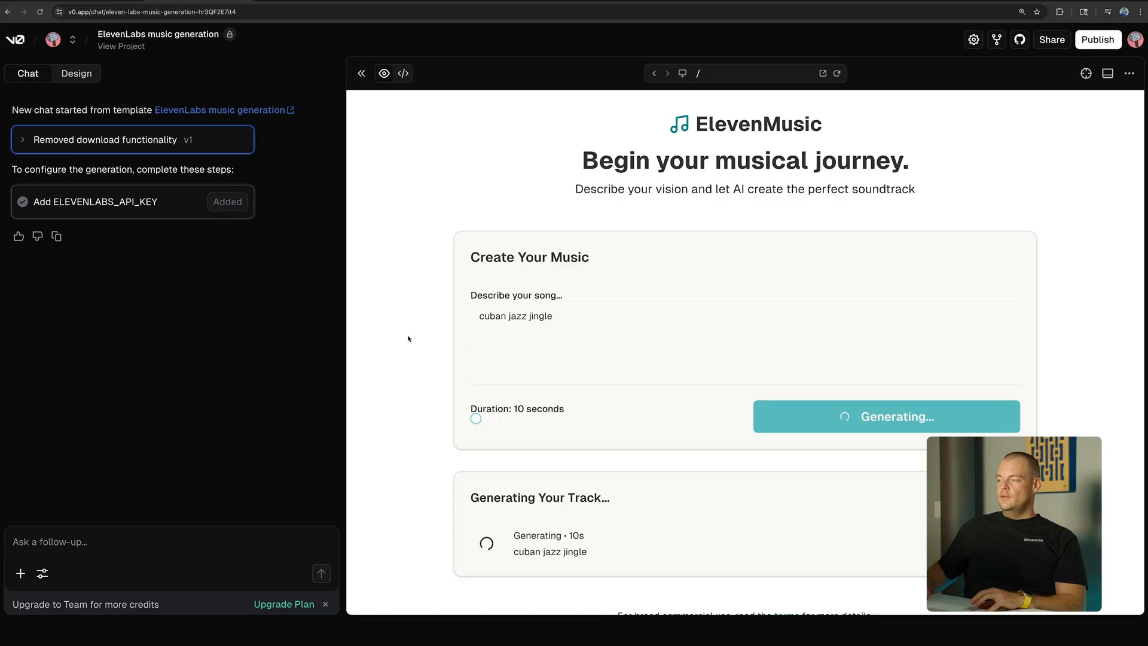